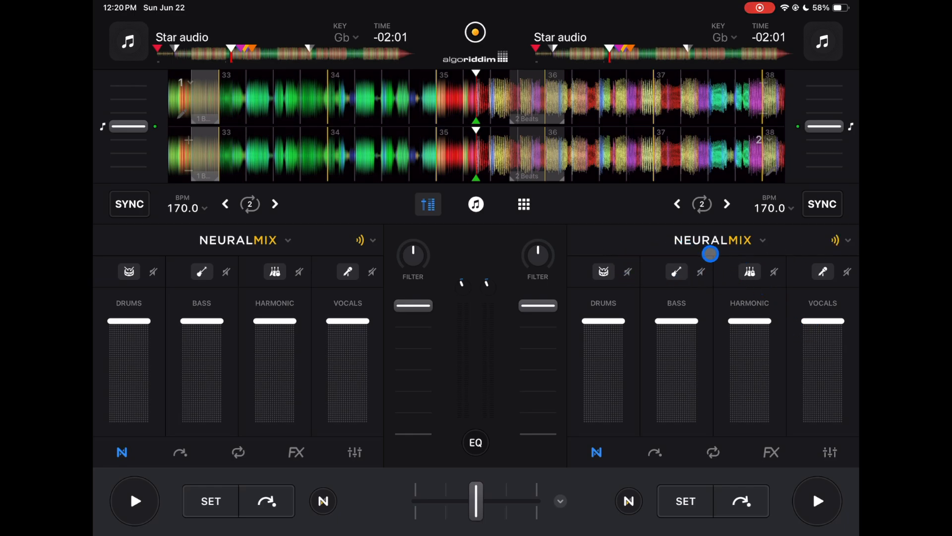
Start deck 2 playing with the crossfader fully right and bring up its Neural Mix crossfader stem options
{"action": "left_click", "coordinate": [452, 150]}
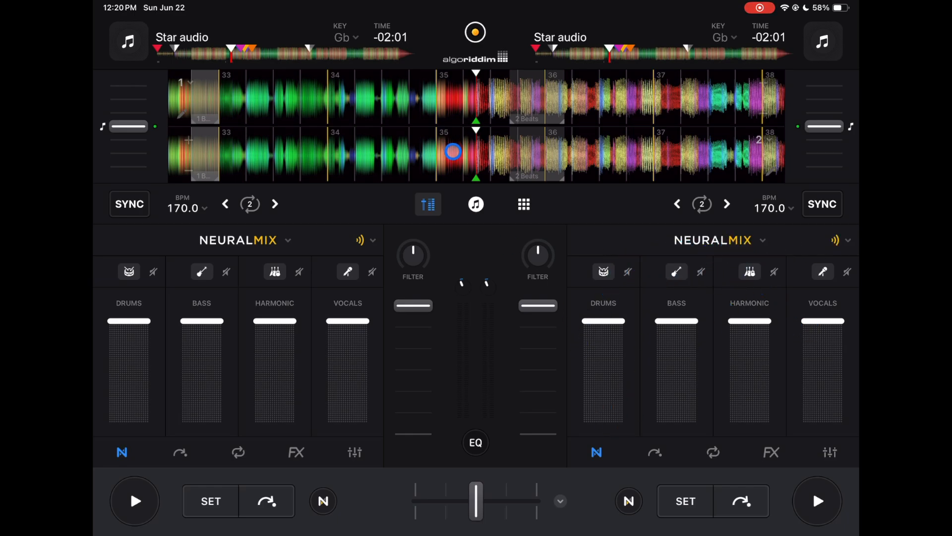
{"action": "left_click", "coordinate": [596, 453]}
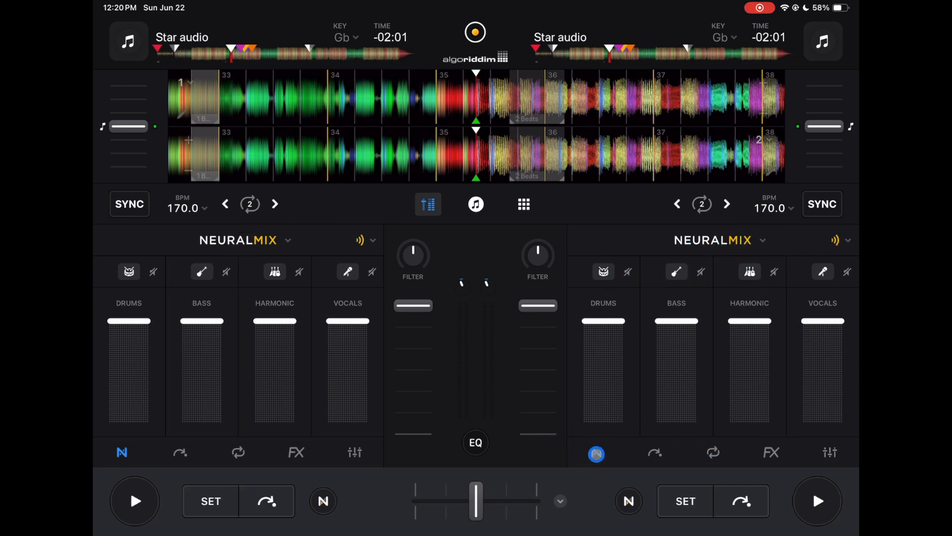
{"action": "left_click", "coordinate": [596, 452]}
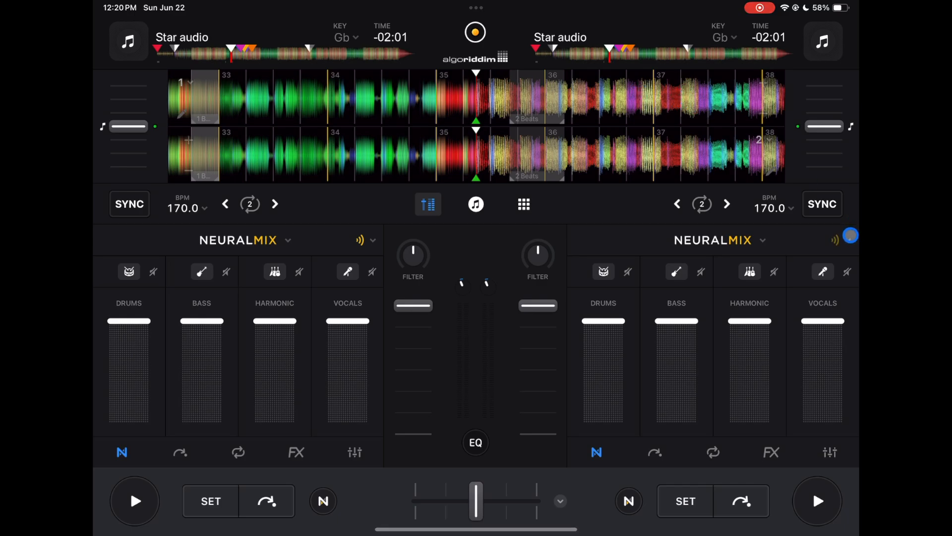
{"action": "left_click", "coordinate": [816, 500]}
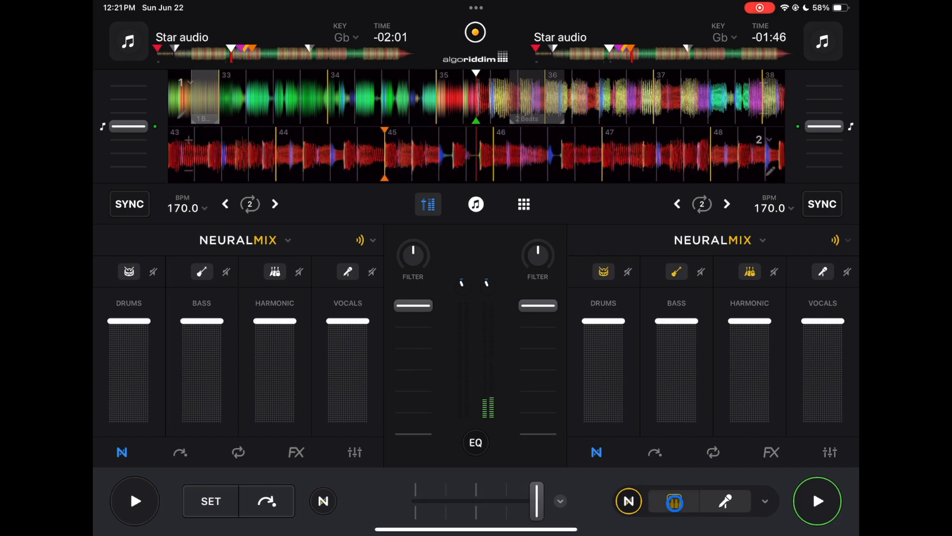
Review the Mute FX menu and leave deck 2's Neural Mix on the two-stem Instrumental/Acapella layout
{"action": "left_click", "coordinate": [835, 239]}
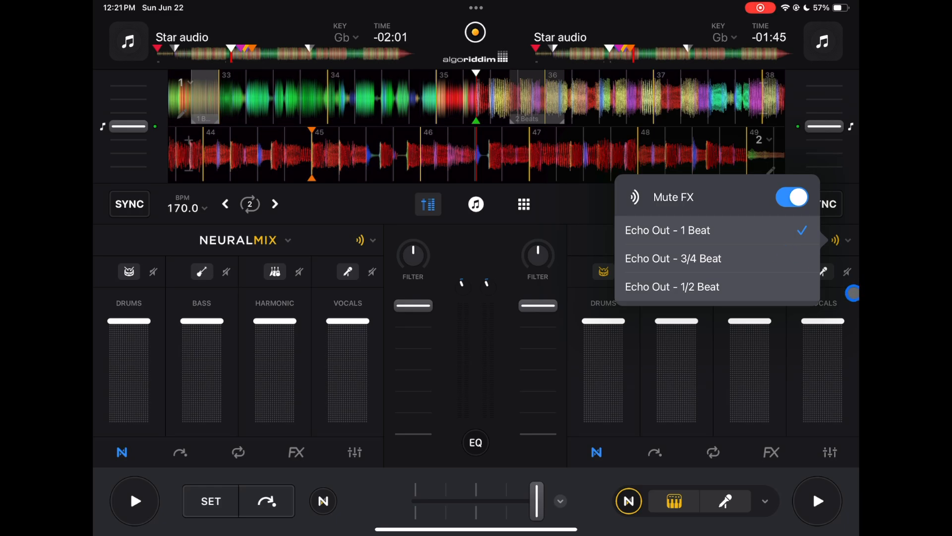
{"action": "left_click", "coordinate": [673, 286]}
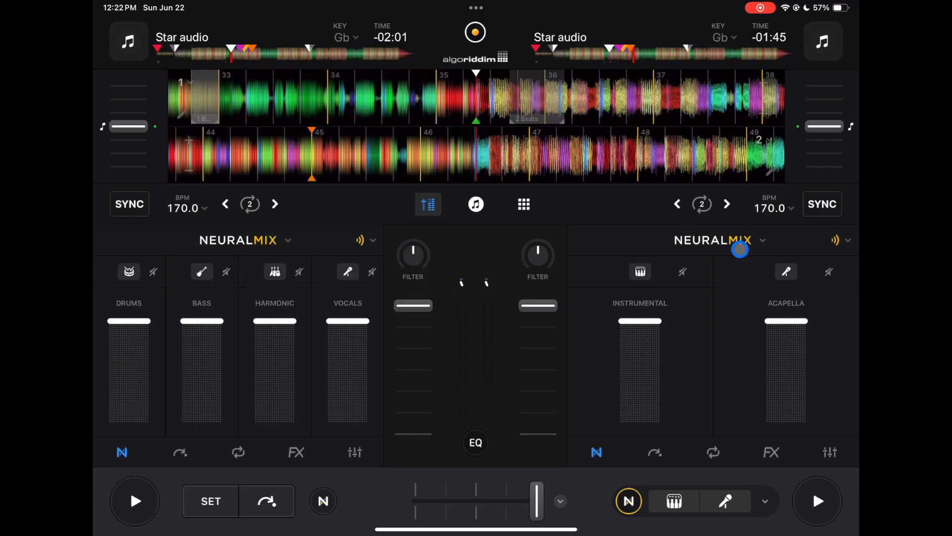
Switch deck 2's Neural Mix to the three-stem Drums/Harmonic/Vocals layout
{"action": "left_click", "coordinate": [763, 240]}
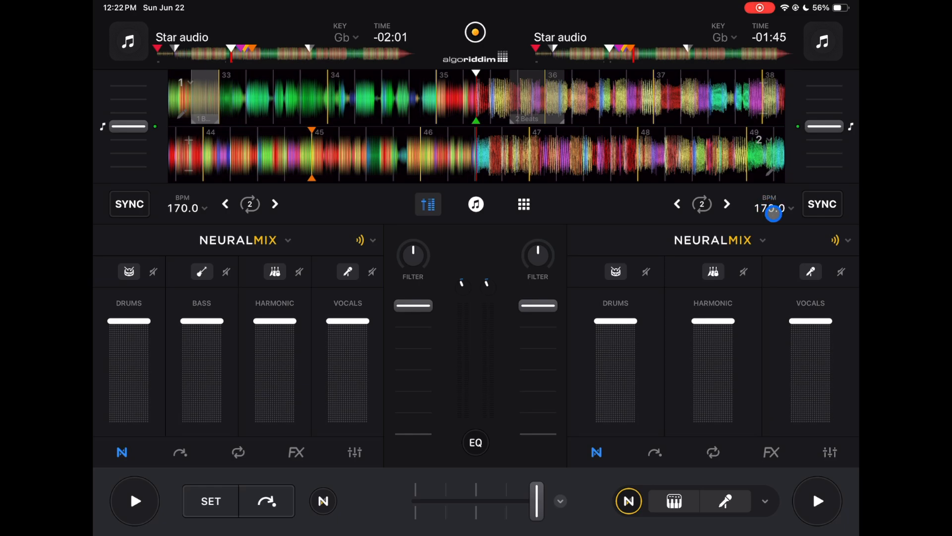
{"action": "left_click", "coordinate": [770, 207]}
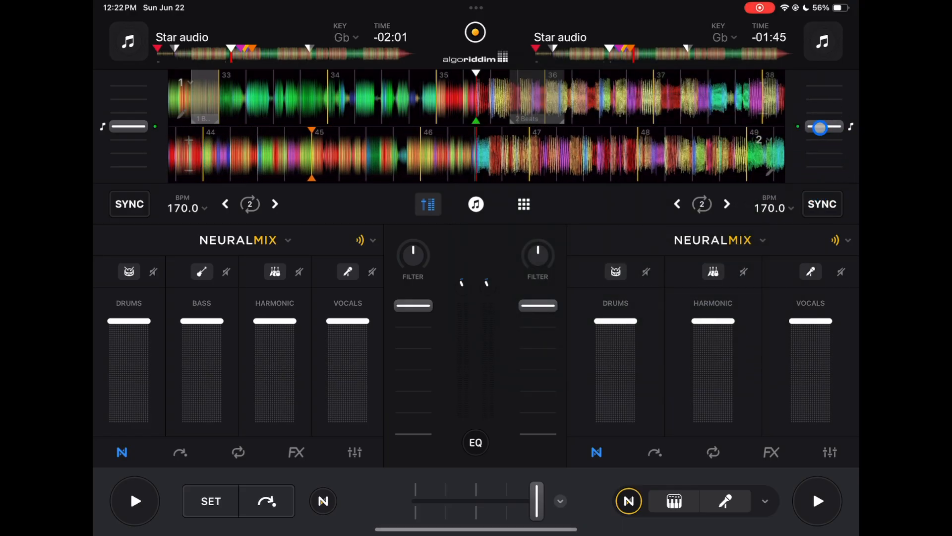
{"action": "left_click", "coordinate": [772, 207]}
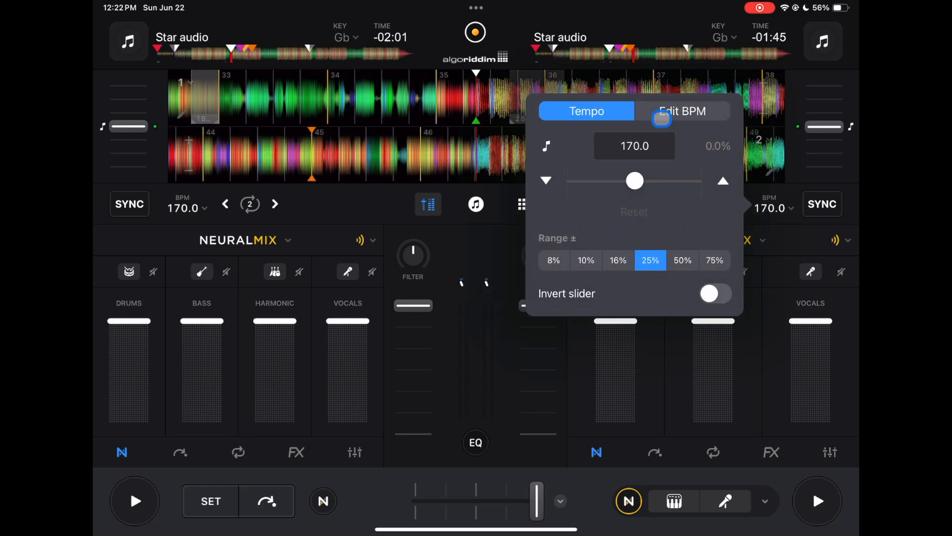
{"action": "left_click", "coordinate": [682, 110]}
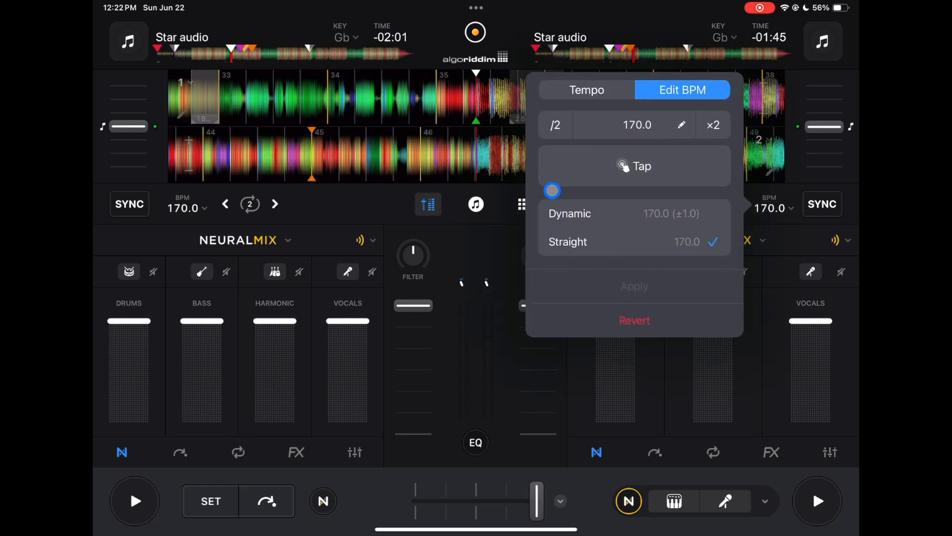
{"action": "left_click", "coordinate": [586, 90]}
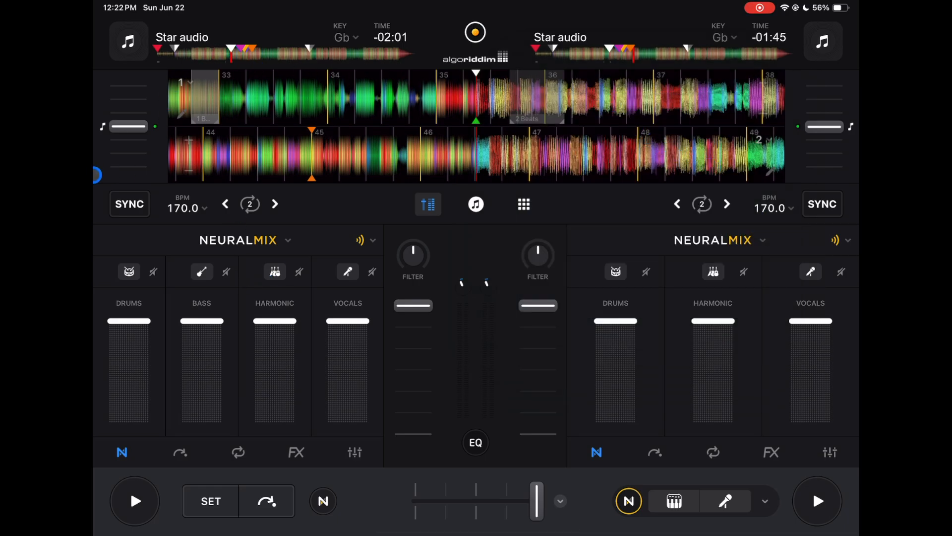
Enable jog wheels, try vertical waveforms, then set horizontal waveforms split into multiple Neural Mix stem lanes
{"action": "left_click", "coordinate": [190, 82]}
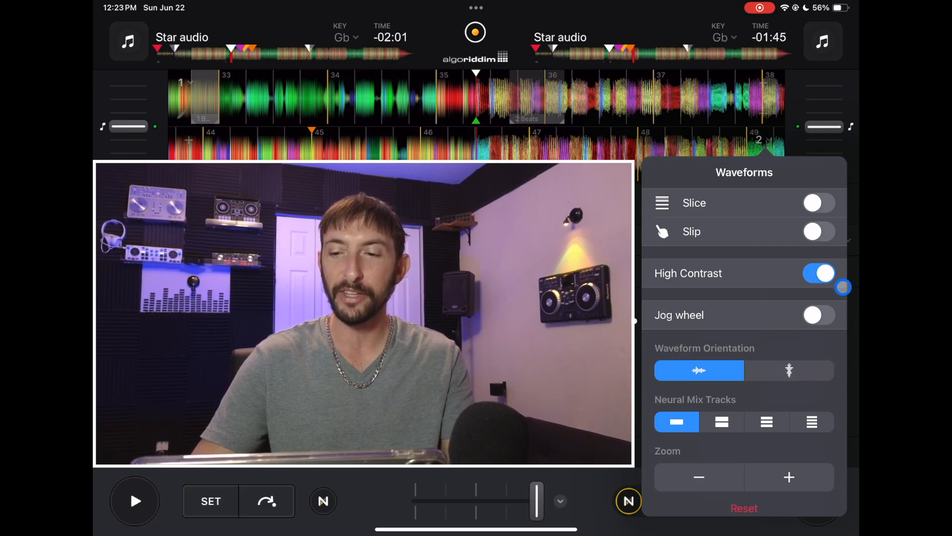
{"action": "left_click", "coordinate": [818, 314]}
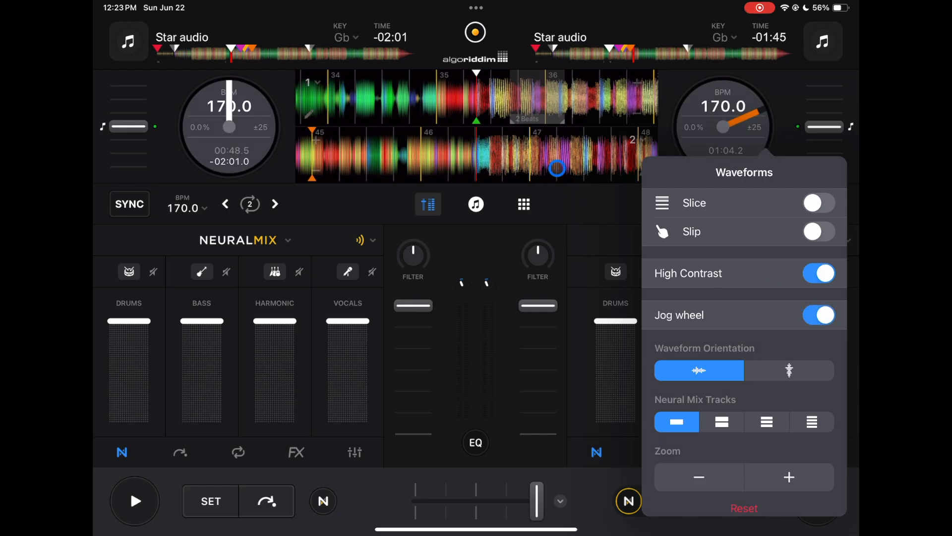
{"action": "left_click", "coordinate": [789, 370]}
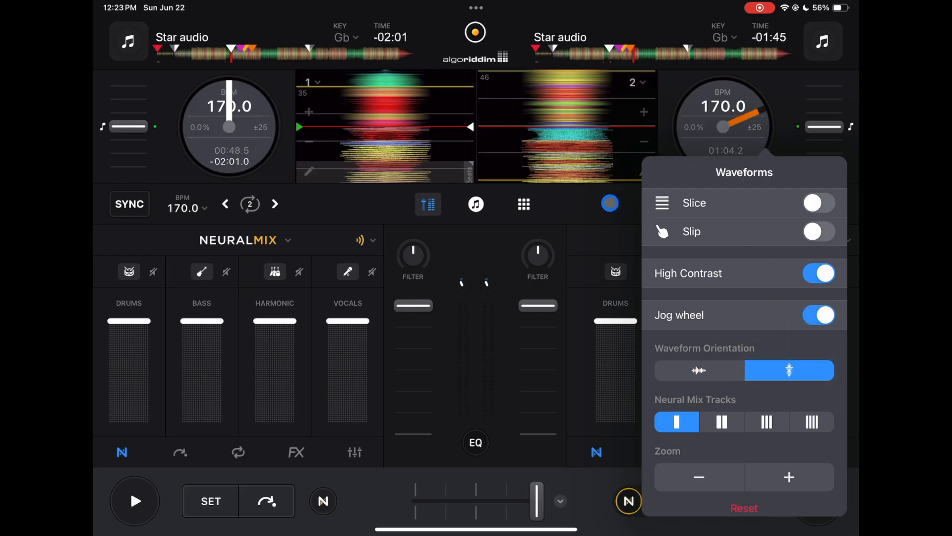
{"action": "left_click", "coordinate": [608, 228]}
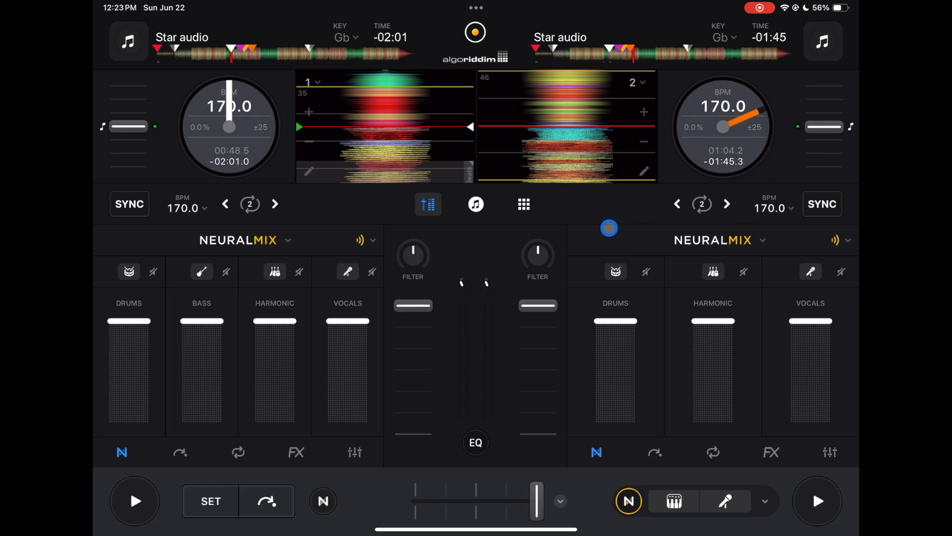
{"action": "left_click", "coordinate": [429, 205]}
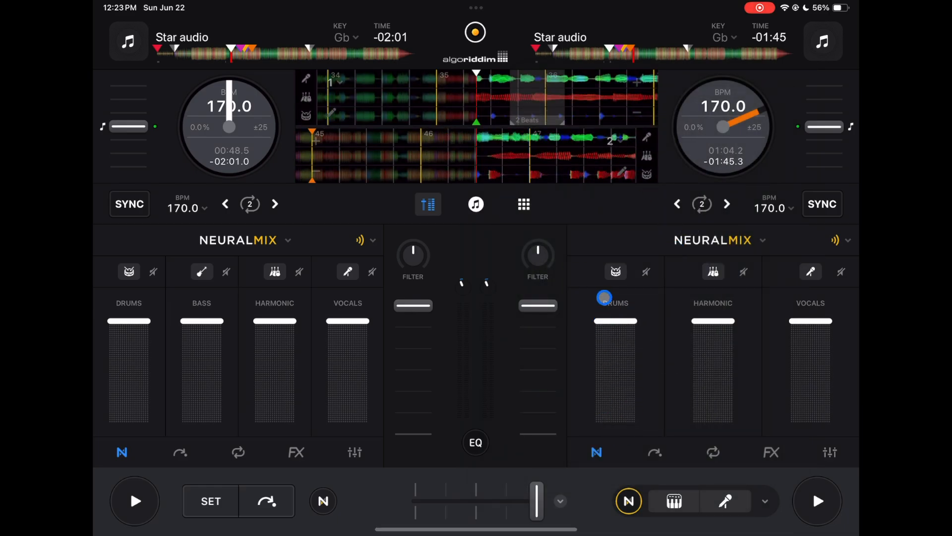
{"action": "left_click_drag", "start_coordinate": [603, 296], "coordinate": [632, 308]}
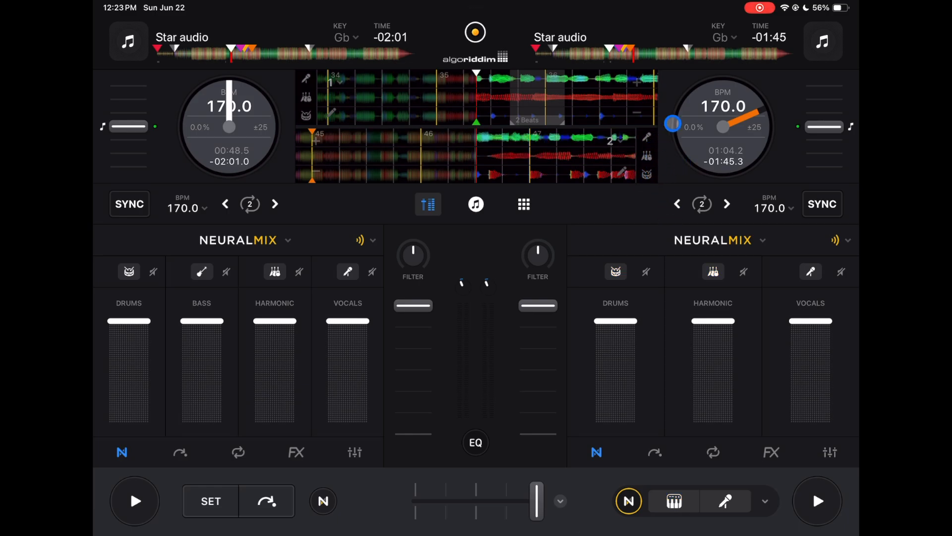
Return the waveforms to single lanes and bring up deck 2's cue pads
{"action": "left_click", "coordinate": [596, 452]}
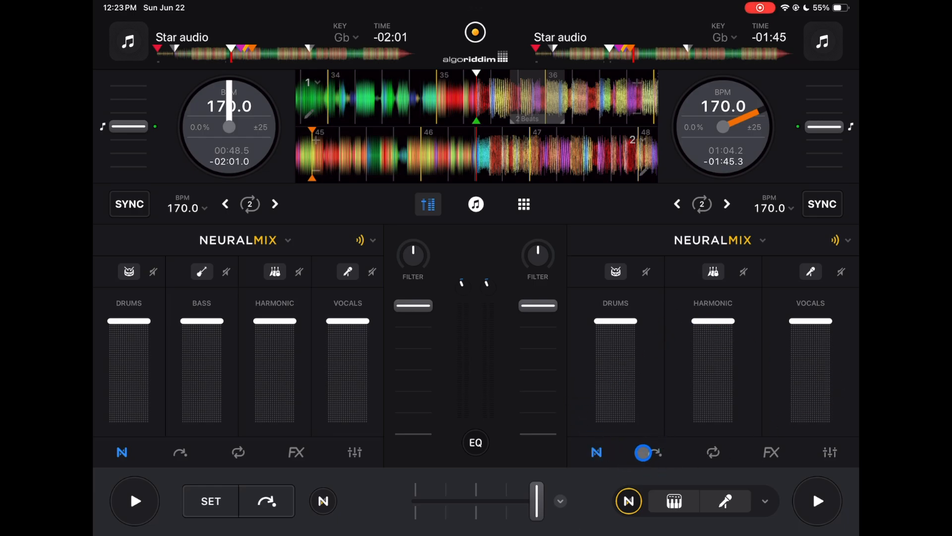
{"action": "left_click", "coordinate": [648, 452]}
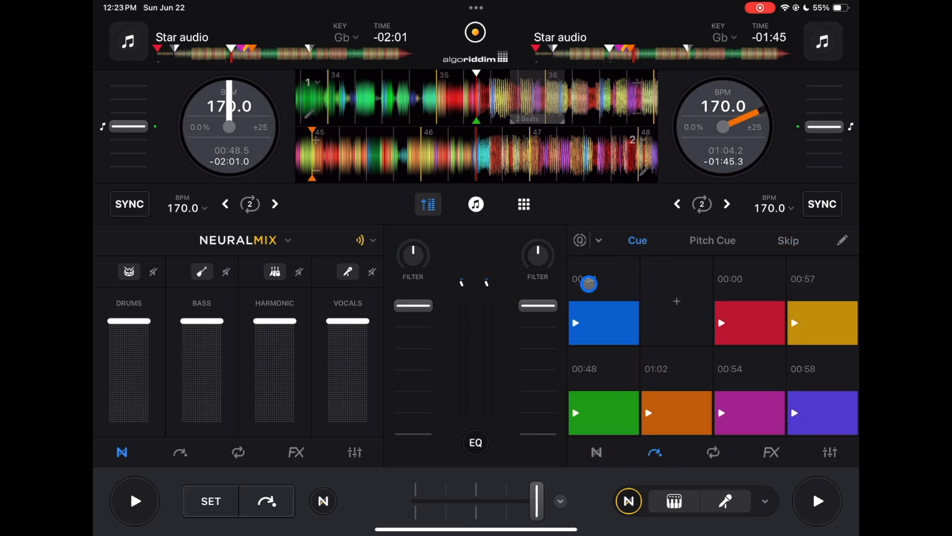
{"action": "left_click_drag", "start_coordinate": [586, 283], "coordinate": [605, 264]}
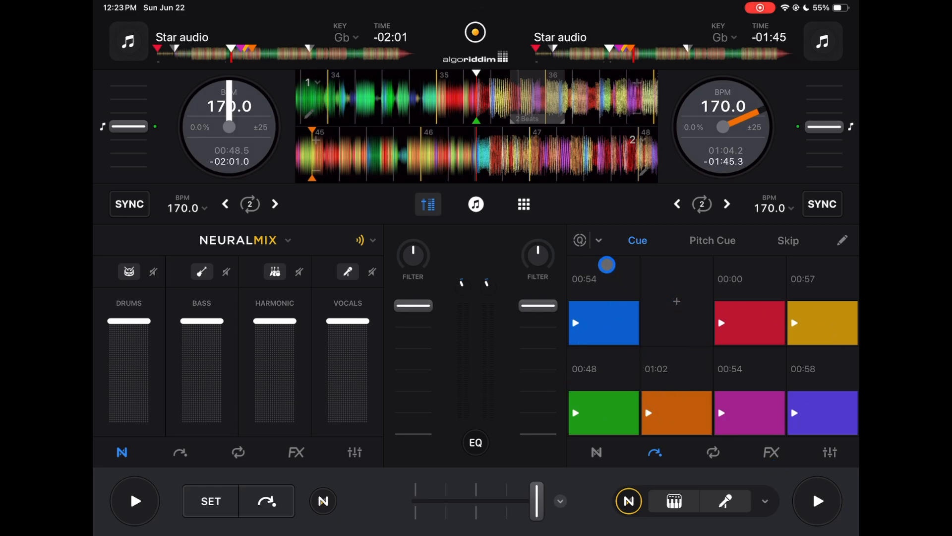
Turn off Quantize Cue/Loop and switch deck 2's pads to Pitch Cue (-4 to +3)
{"action": "left_click", "coordinate": [589, 240]}
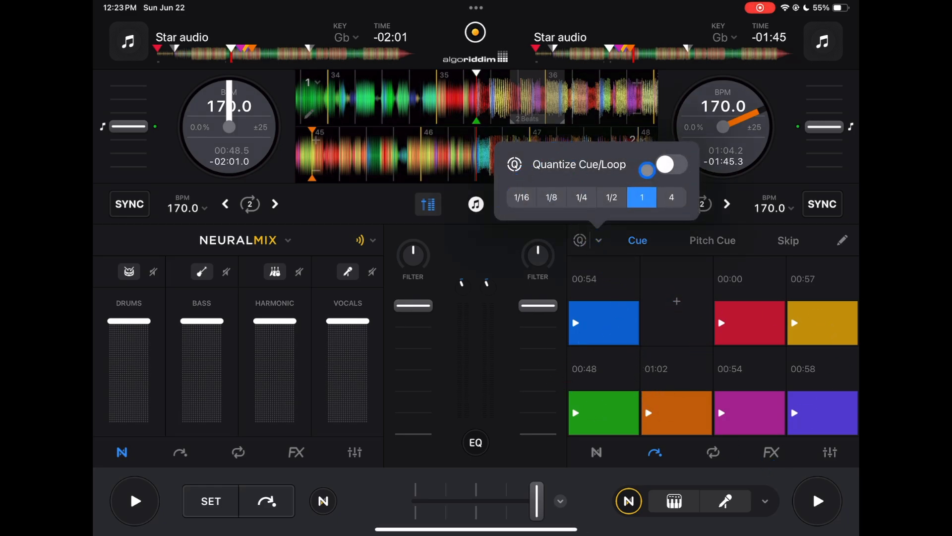
{"action": "left_click", "coordinate": [659, 164]}
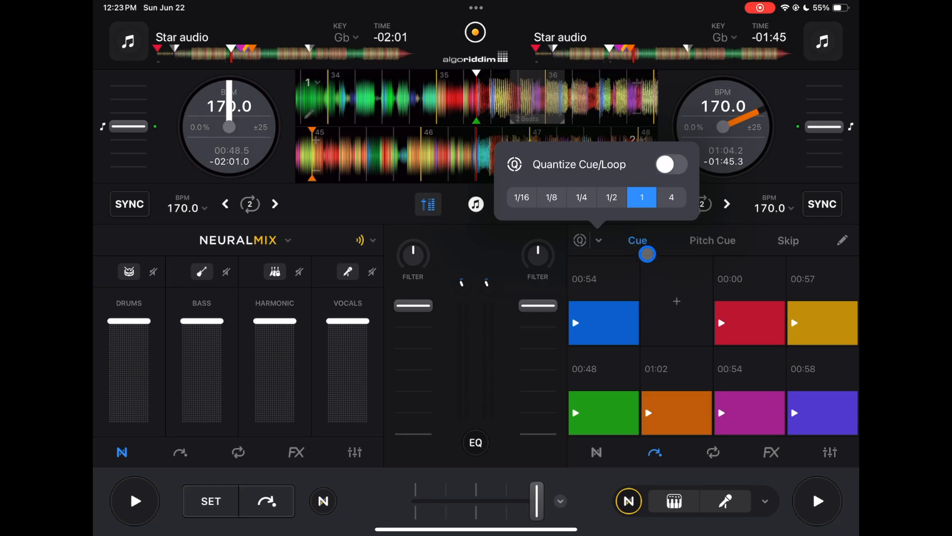
{"action": "left_click", "coordinate": [712, 240]}
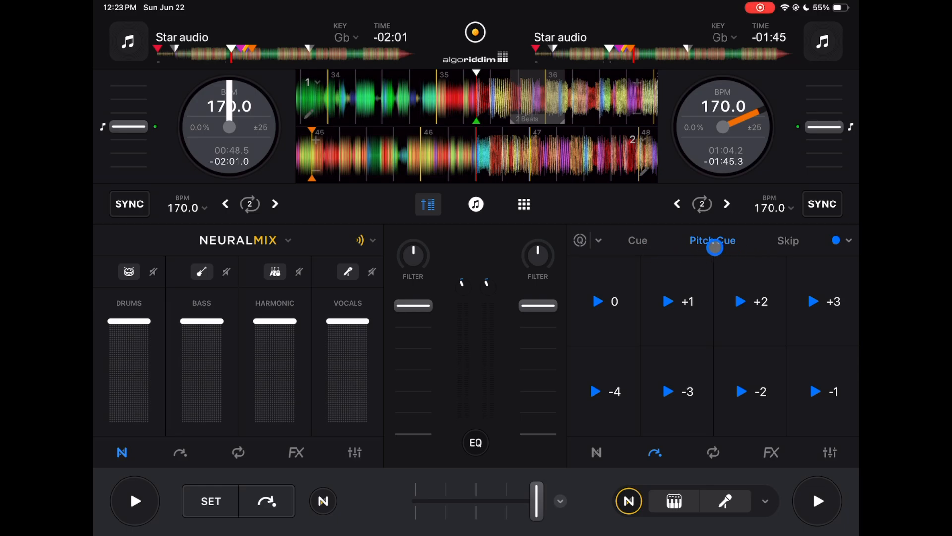
Cycle deck 2's pad mode to Skip (16 beats) and jump the track to its 01:40 Automix point
{"action": "left_click", "coordinate": [789, 240]}
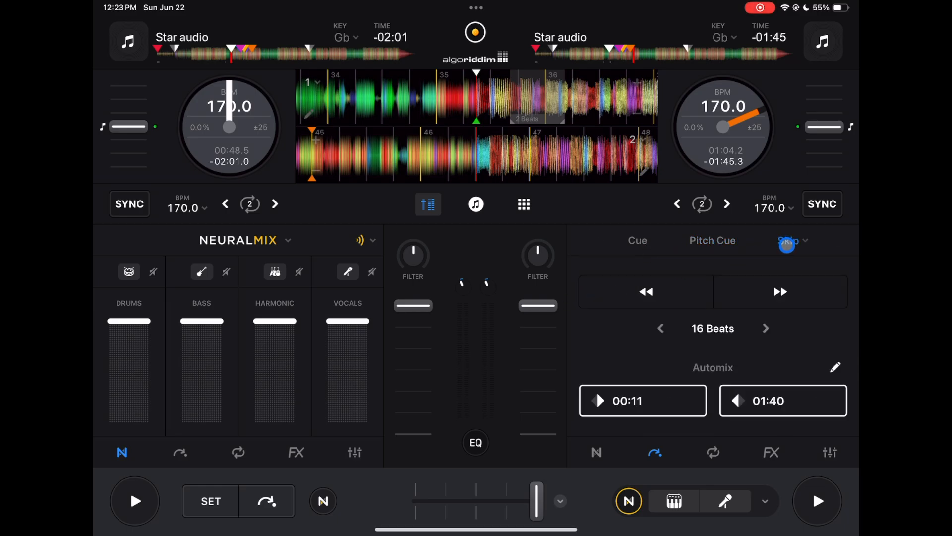
{"action": "left_click", "coordinate": [788, 240]}
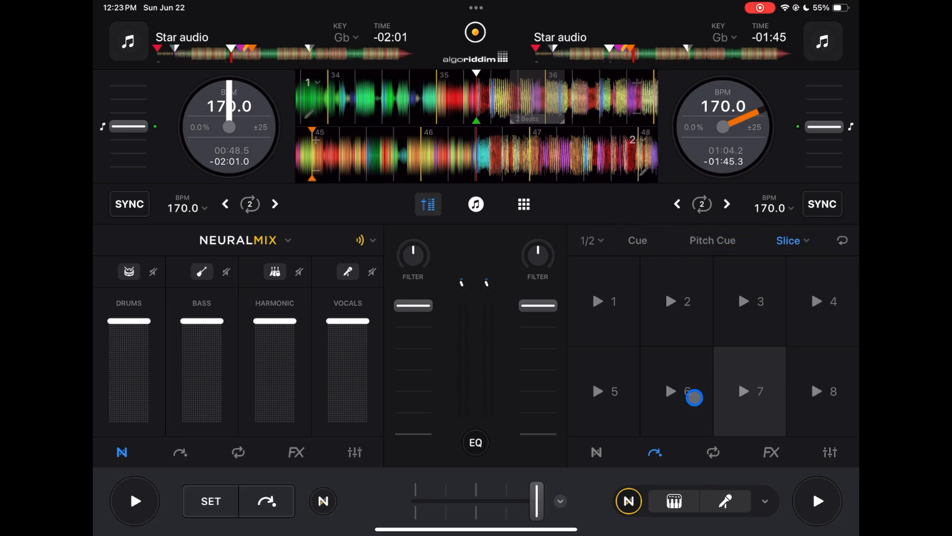
{"action": "left_click", "coordinate": [790, 240]}
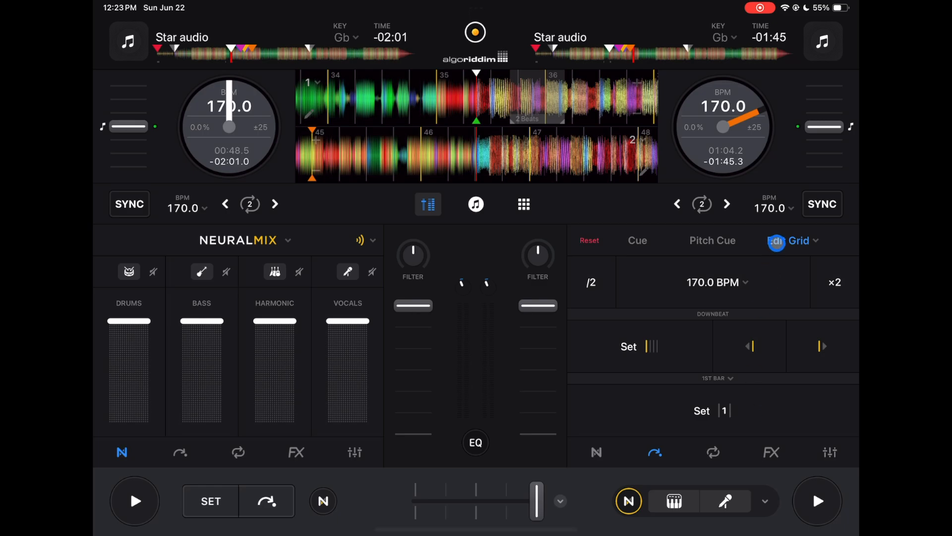
{"action": "left_click", "coordinate": [792, 240]}
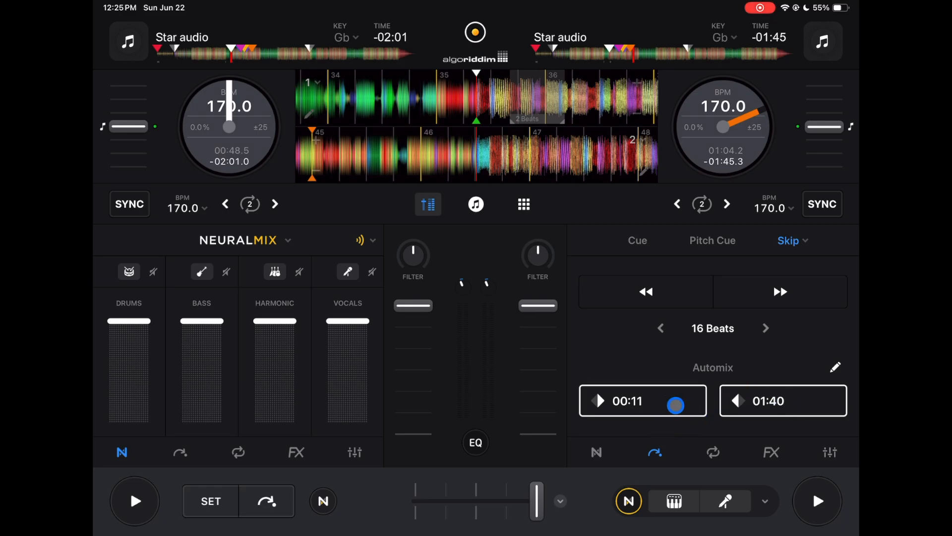
{"action": "left_click_drag", "start_coordinate": [675, 405], "coordinate": [626, 413]}
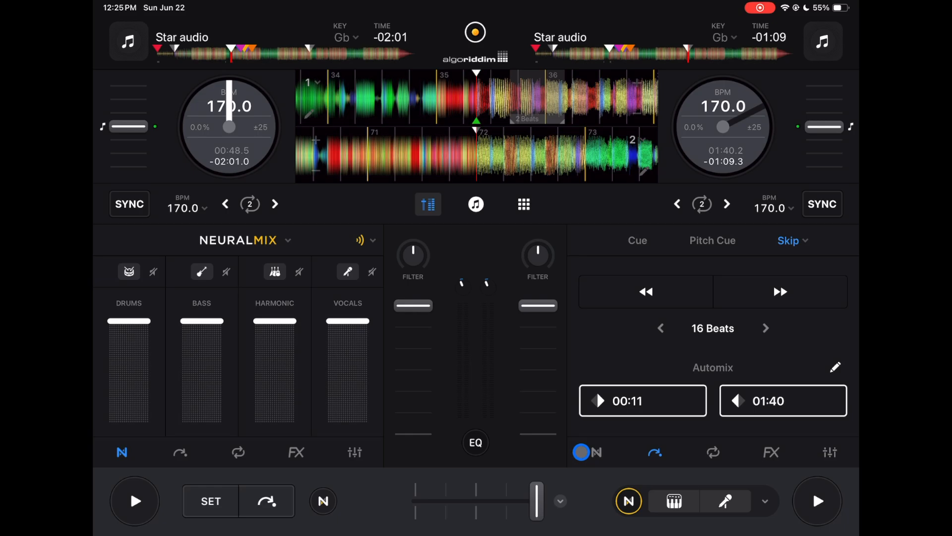
Set deck 2's crossfader pads to the Skip set and try skipping backward
{"action": "left_click", "coordinate": [605, 452]}
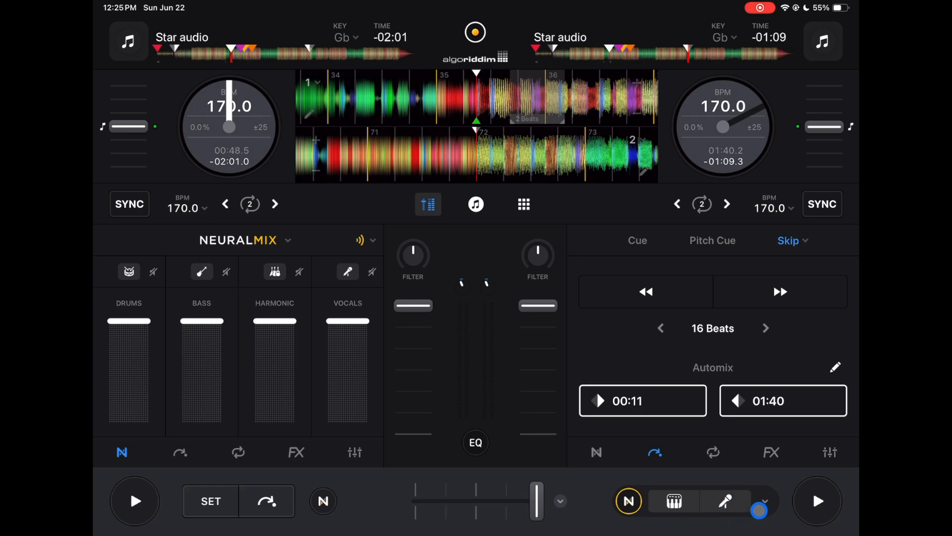
{"action": "left_click", "coordinate": [759, 501]}
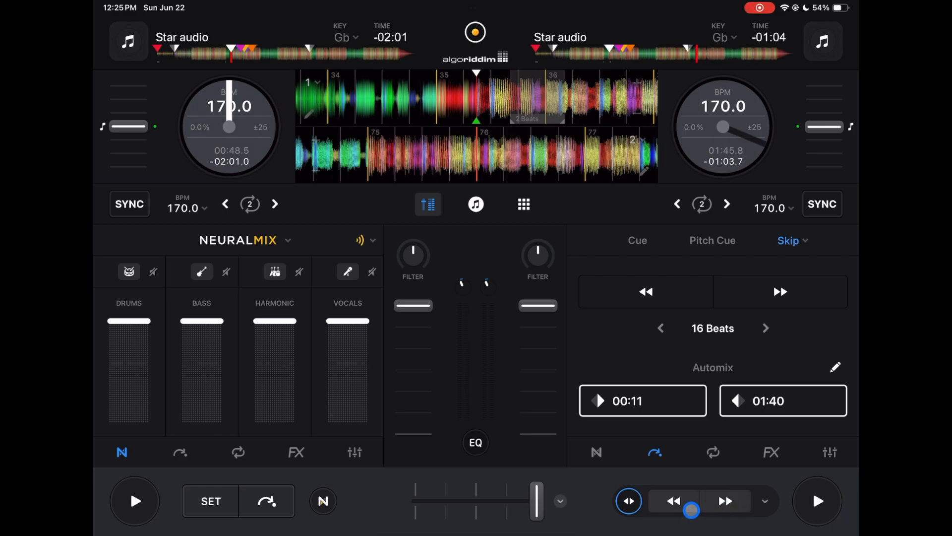
{"action": "left_click", "coordinate": [765, 500]}
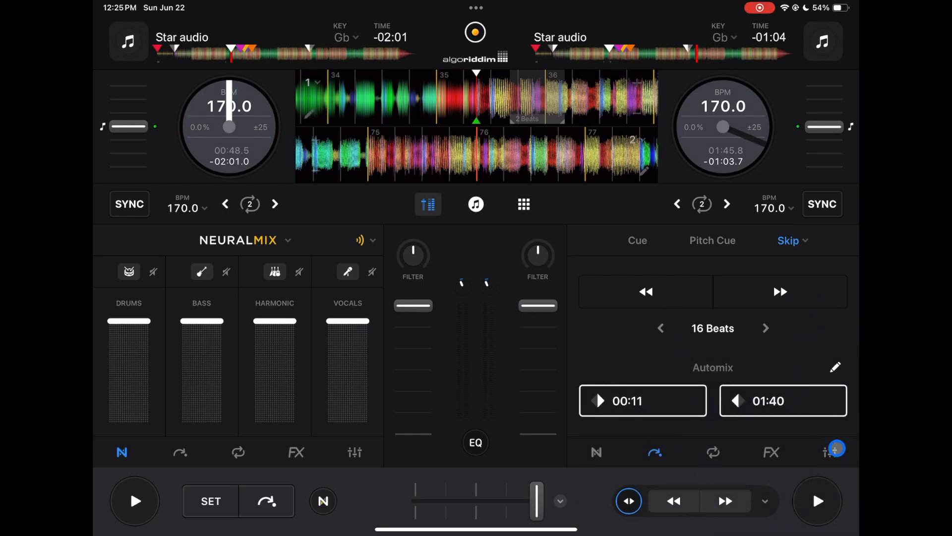
Set a new hot cue at 00:05 in deck 2's empty cue pad and jump to it
{"action": "left_click", "coordinate": [636, 240]}
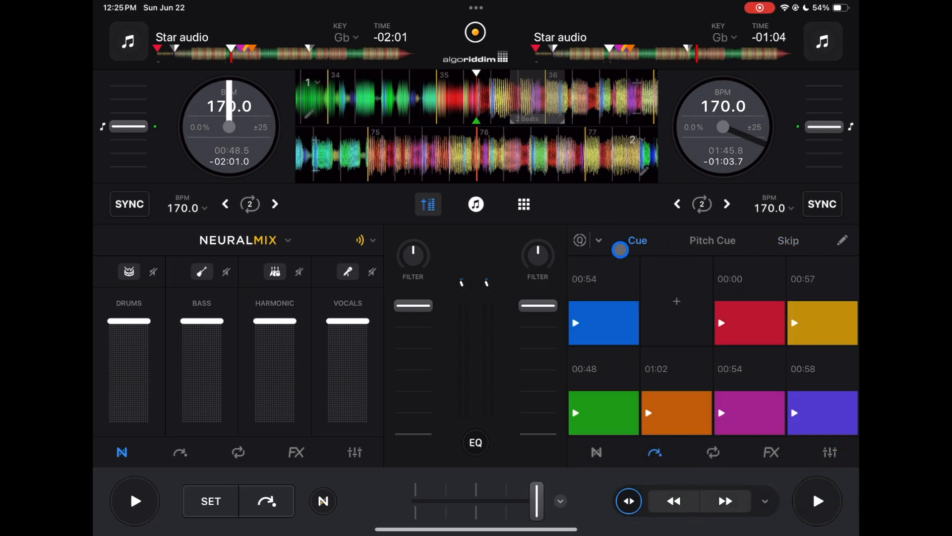
{"action": "left_click", "coordinate": [655, 369]}
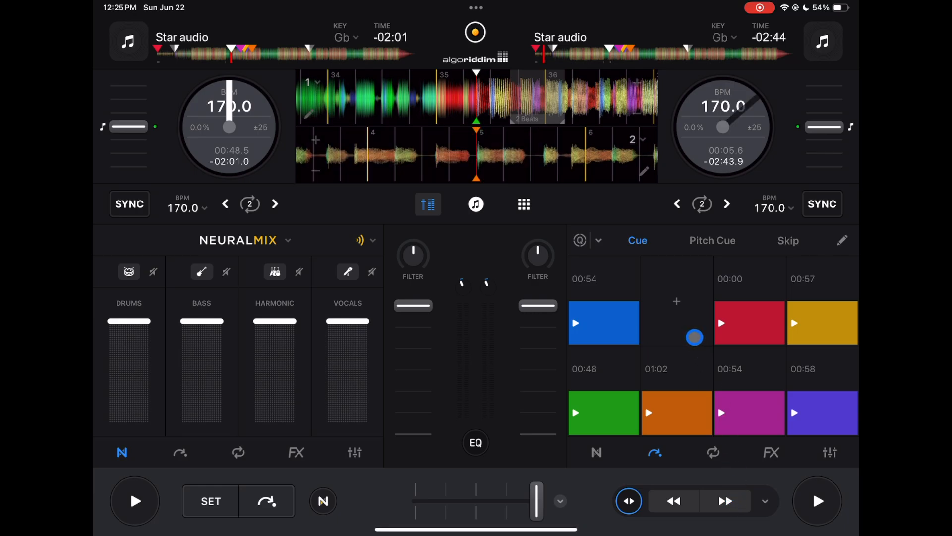
{"action": "left_click", "coordinate": [676, 322]}
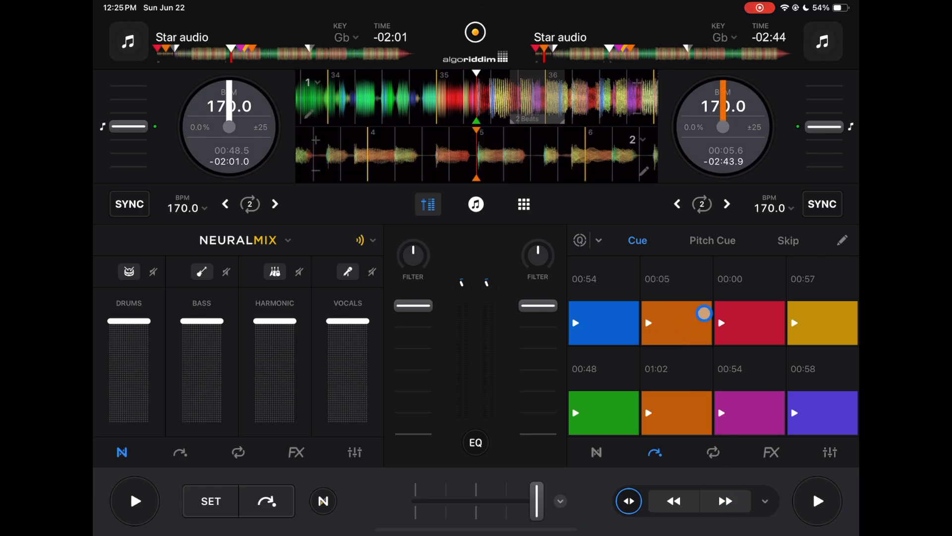
{"action": "left_click", "coordinate": [842, 240]}
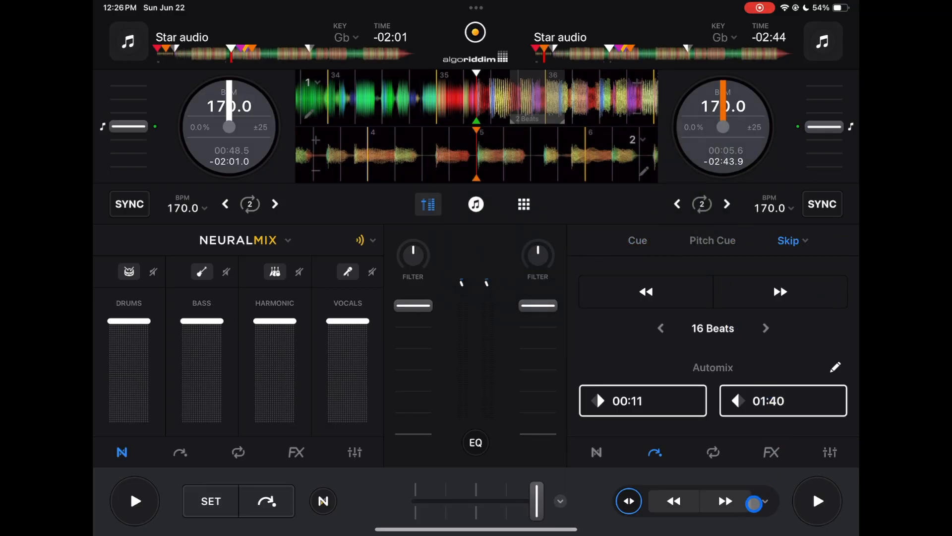
Make Edit Grid deck 2's third pad mode
{"action": "left_click", "coordinate": [789, 240]}
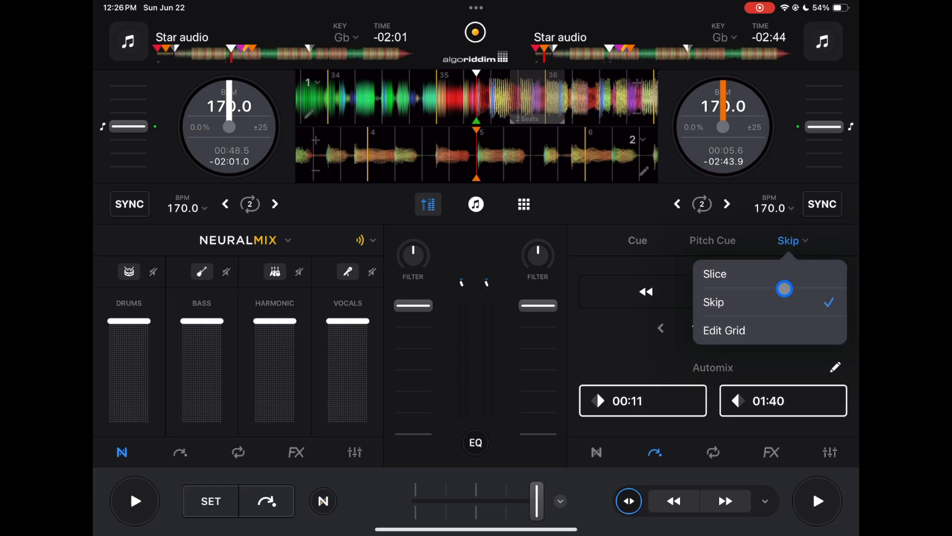
{"action": "left_click", "coordinate": [724, 329]}
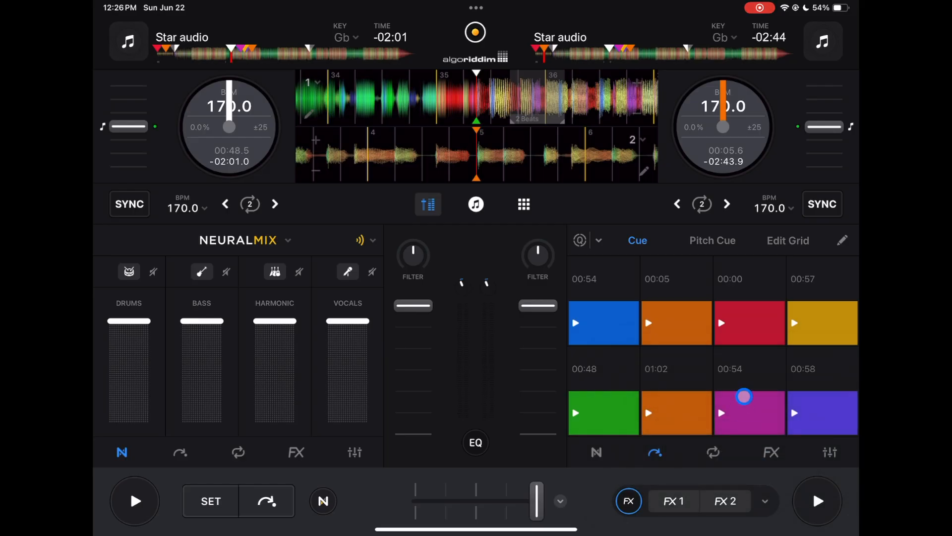
{"action": "left_click", "coordinate": [347, 501]}
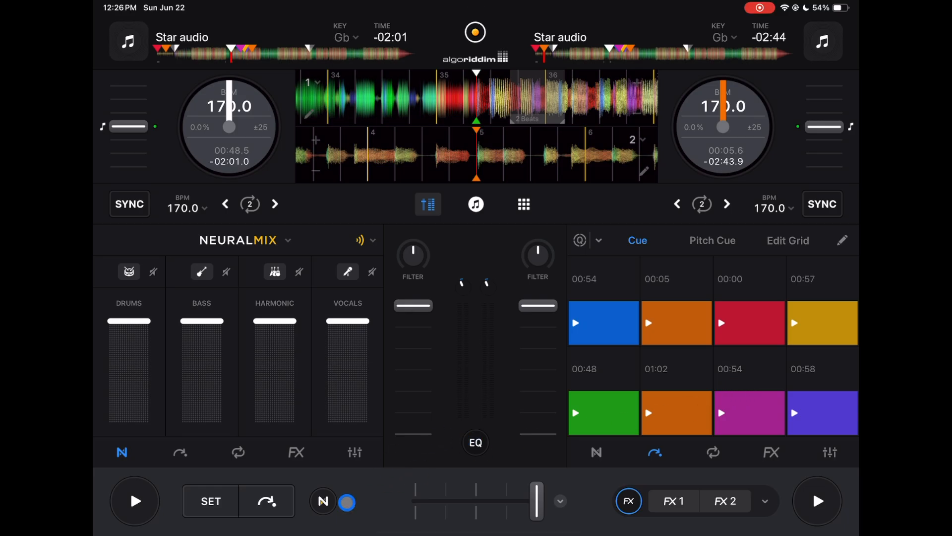
Set deck 2's crossfader pads to FX 1/FX 2 and bring up its FX panel
{"action": "left_click", "coordinate": [764, 499]}
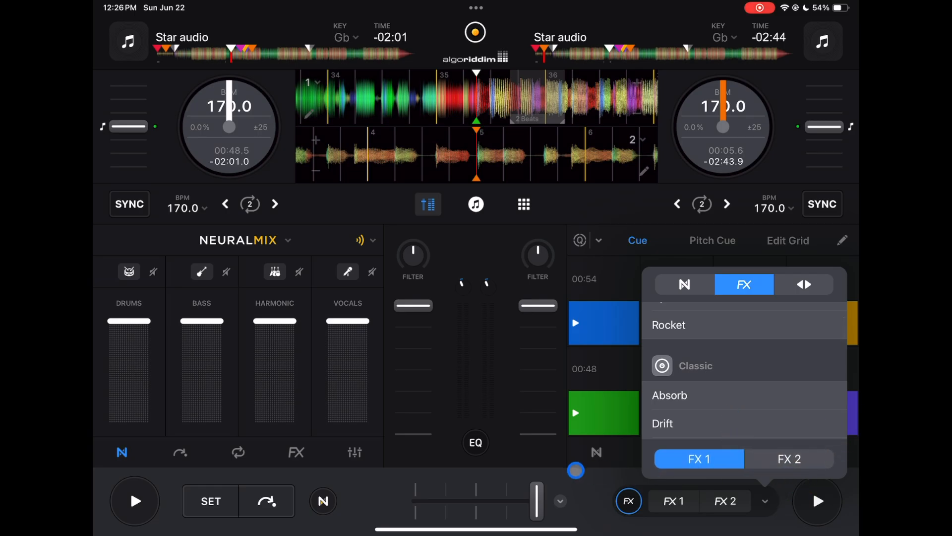
{"action": "left_click", "coordinate": [765, 500]}
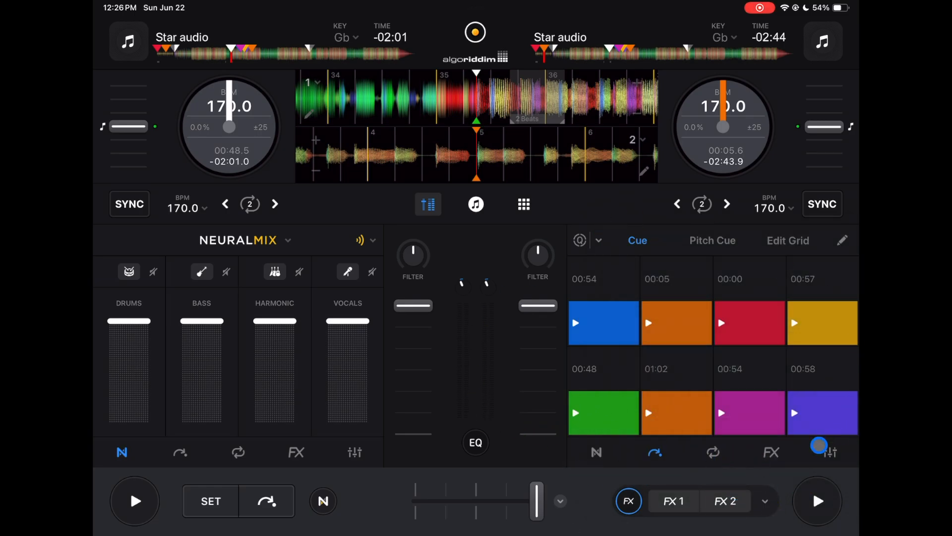
{"action": "left_click", "coordinate": [772, 452]}
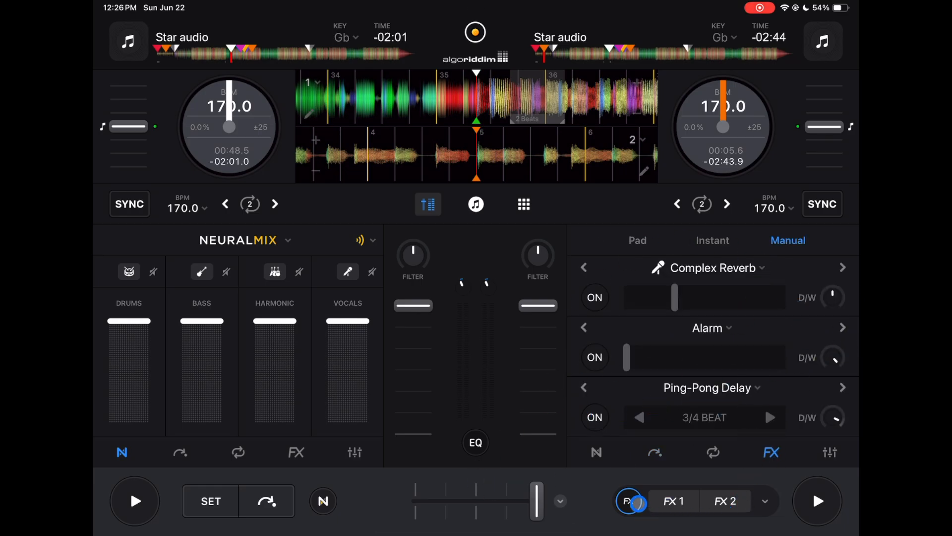
Replace Complex Reverb with Reverb in deck 2's first manual FX slot and start deck 2 playing
{"action": "left_click", "coordinate": [628, 500]}
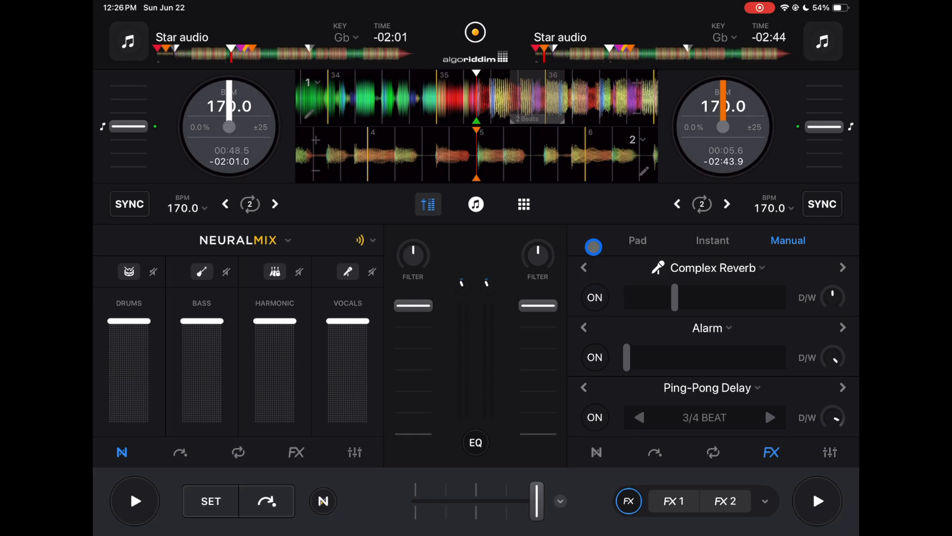
{"action": "left_click", "coordinate": [709, 267]}
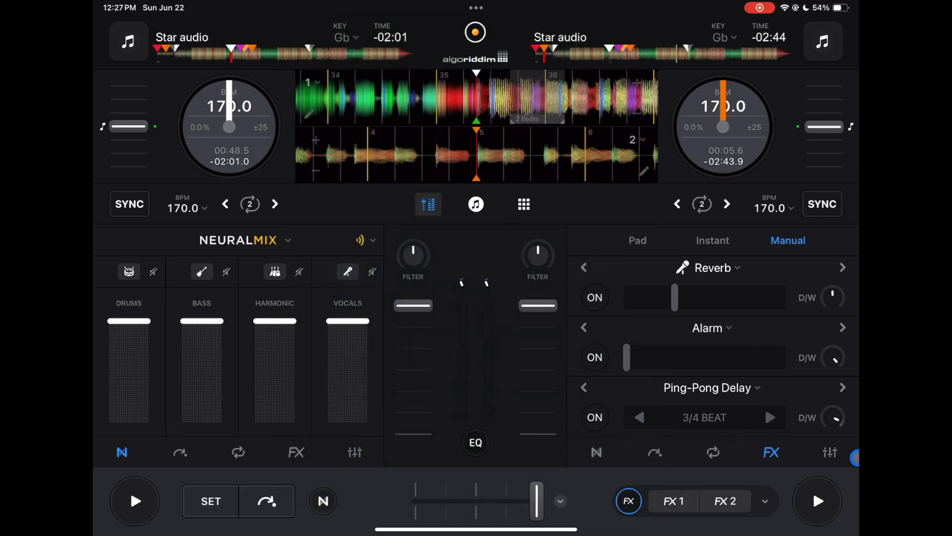
{"action": "left_click", "coordinate": [817, 499]}
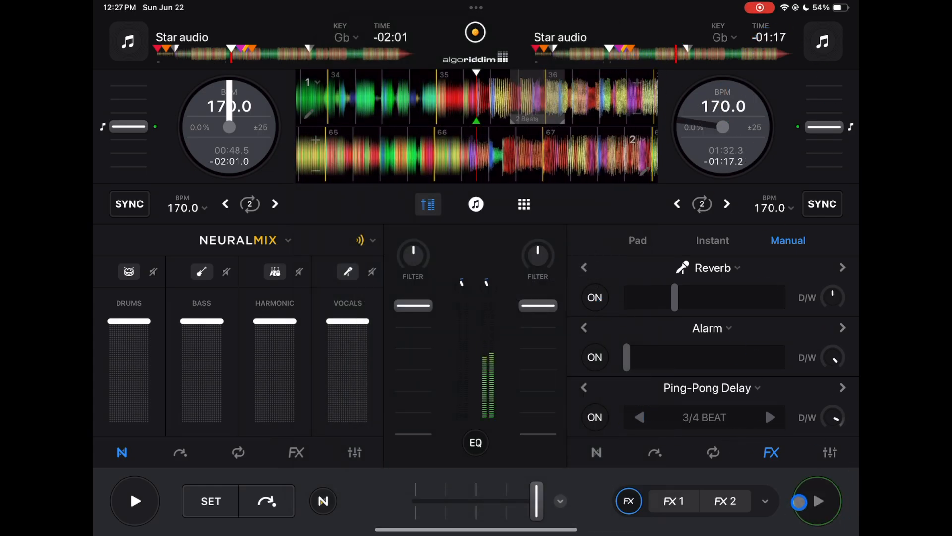
Toggle the Reverb effect on and back off while deck 2 plays on to about 01:36
{"action": "left_click", "coordinate": [595, 297]}
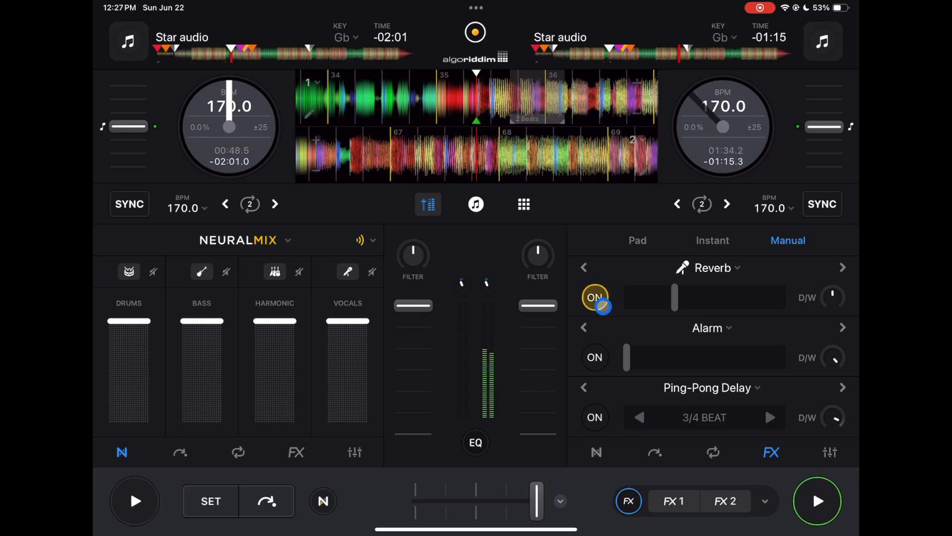
{"action": "left_click", "coordinate": [594, 296]}
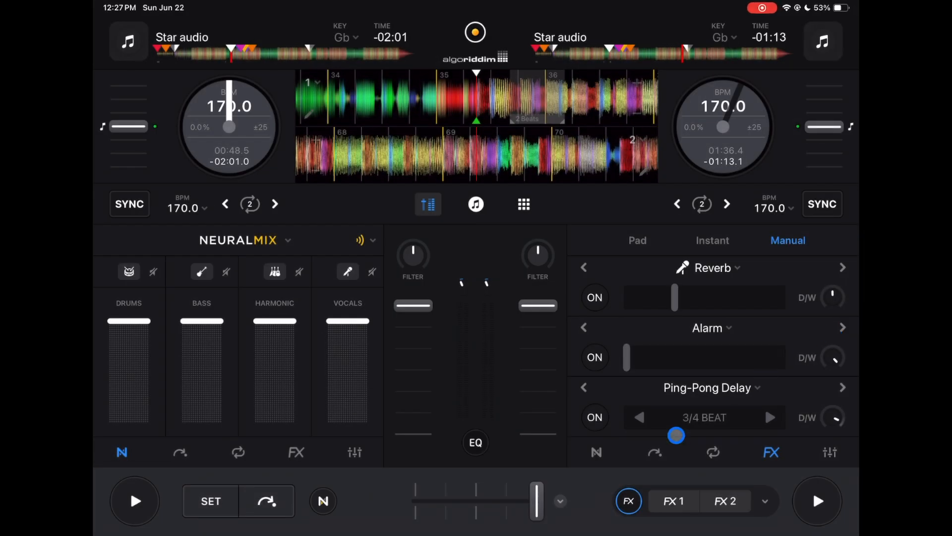
{"action": "left_click", "coordinate": [707, 266]}
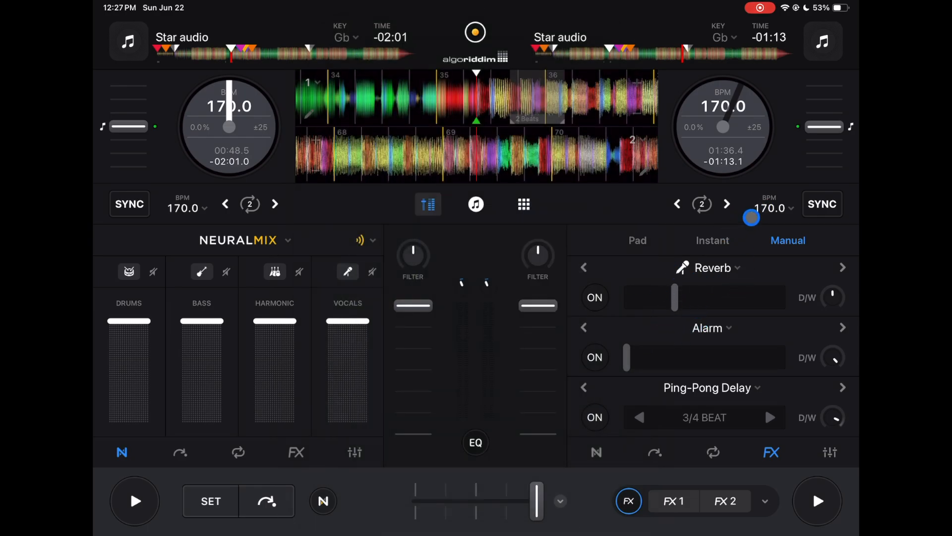
{"action": "left_click", "coordinate": [726, 266]}
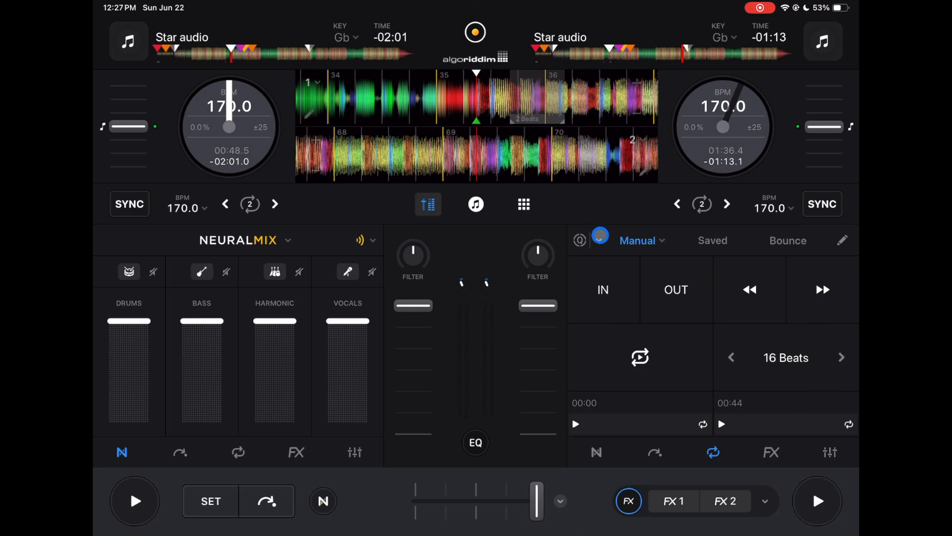
Show deck 2's saved loops for editing and cancel the Rename Loop dialog unchanged
{"action": "left_click", "coordinate": [712, 240]}
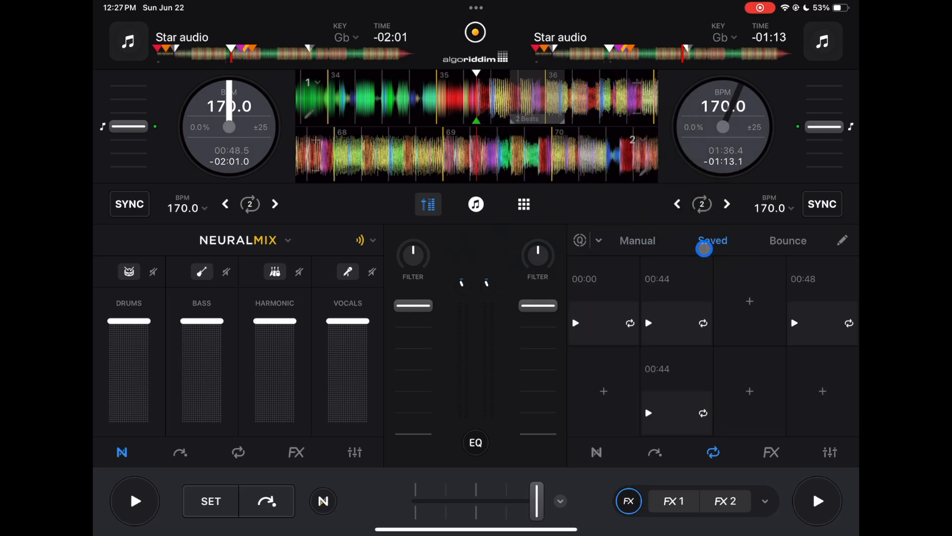
{"action": "left_click", "coordinate": [842, 240]}
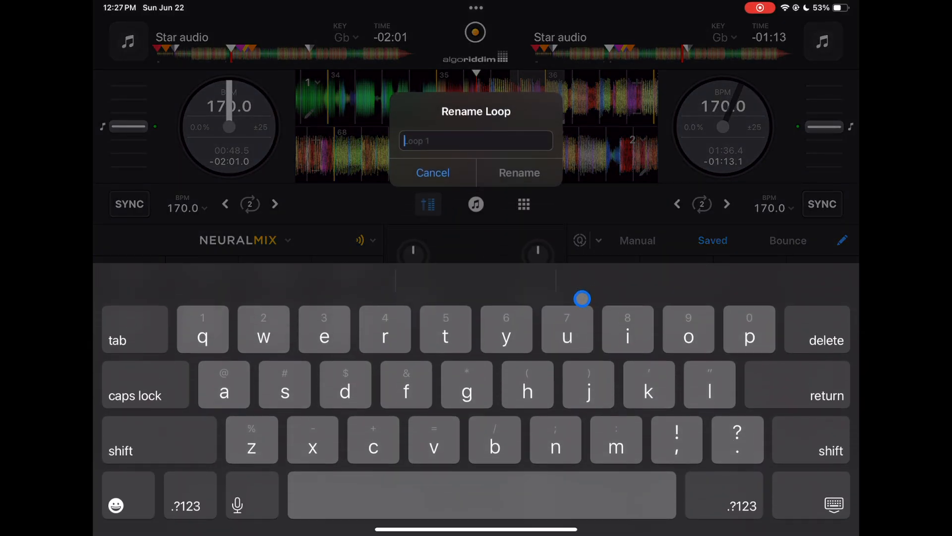
{"action": "left_click", "coordinate": [433, 172]}
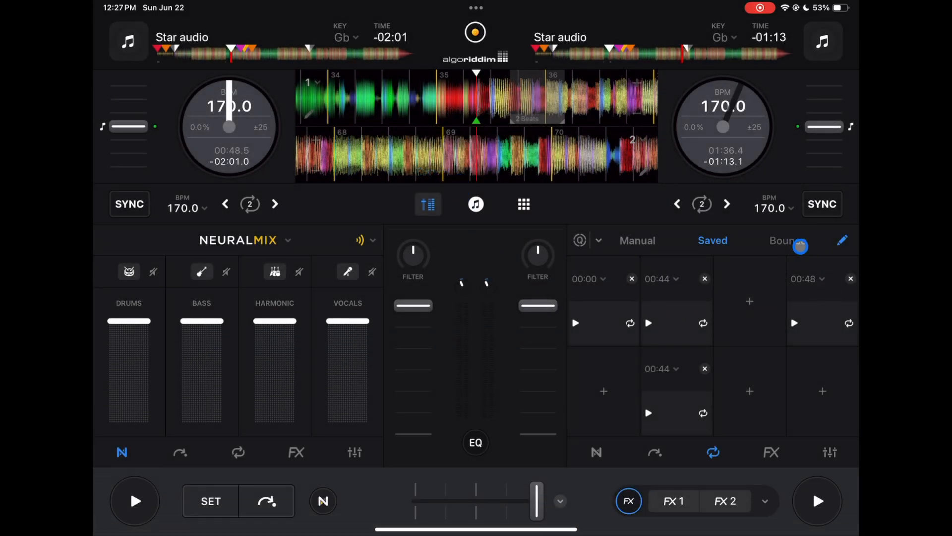
Trigger a bounce loop, switch the right deck to Pad mode and sweep the XY pad near 1/8 beat
{"action": "left_click", "coordinate": [789, 240]}
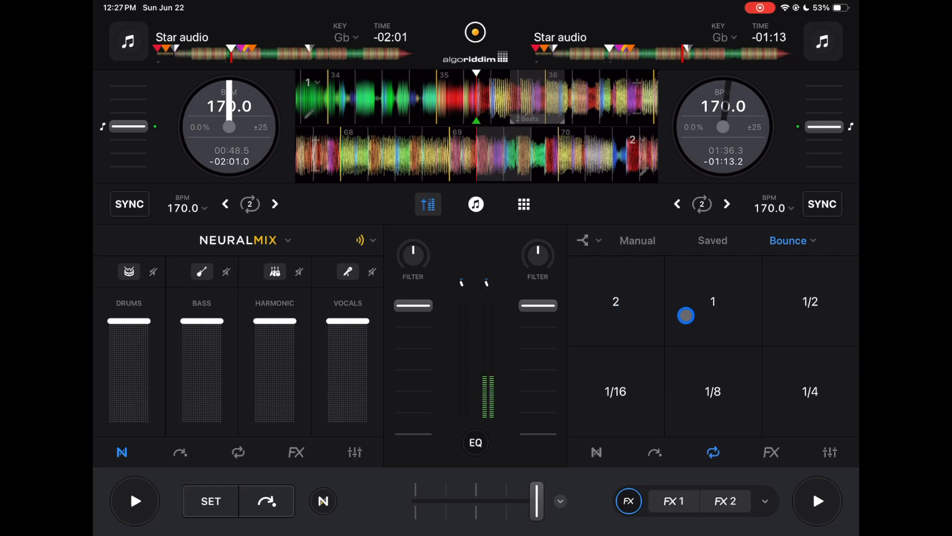
{"action": "left_click", "coordinate": [792, 240]}
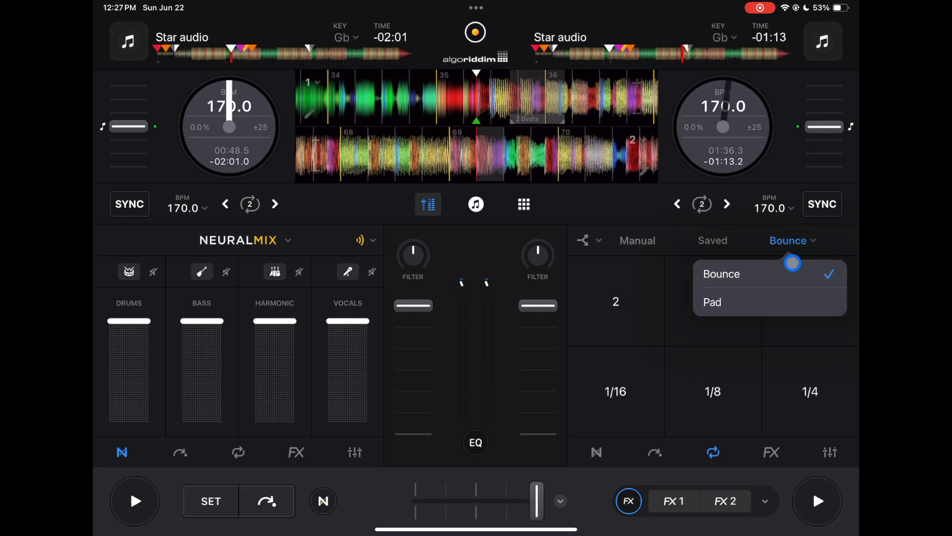
{"action": "left_click", "coordinate": [711, 301]}
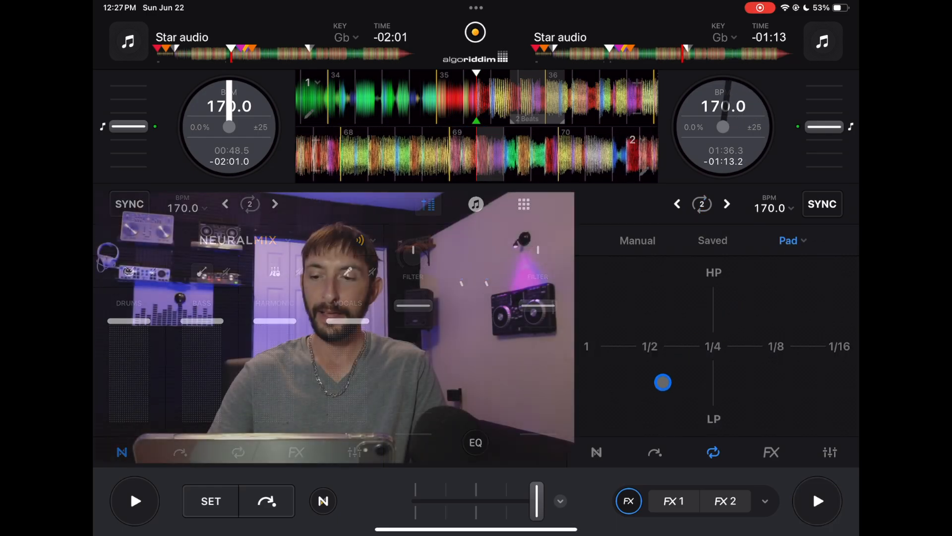
{"action": "left_click_drag", "start_coordinate": [663, 382], "coordinate": [746, 354]}
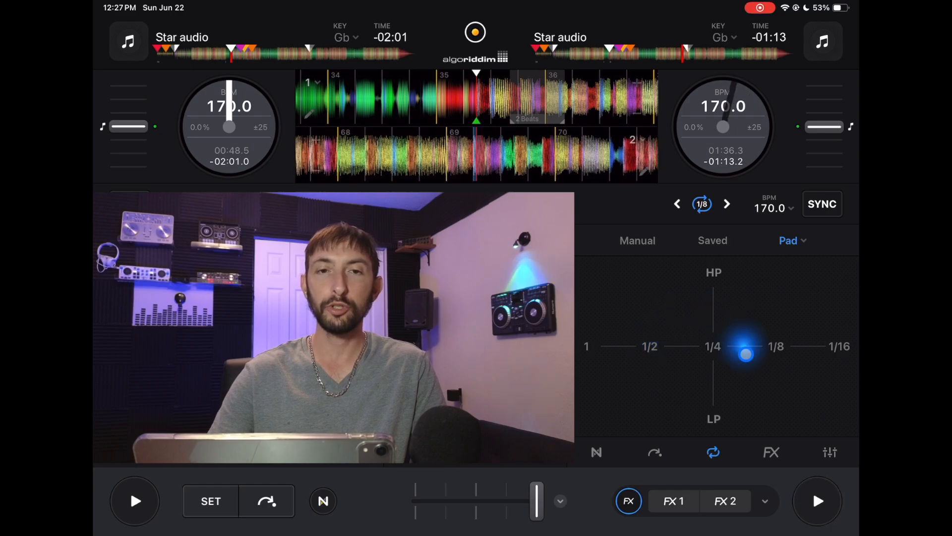
Return the right deck's loops to Manual mode and show its Reverb, Alarm and Ping-Pong Delay slots
{"action": "left_click", "coordinate": [636, 240]}
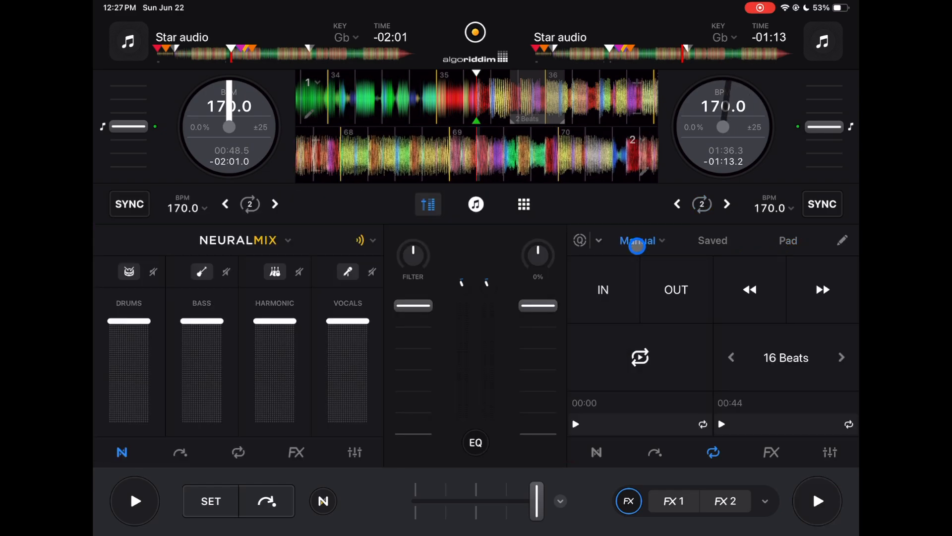
{"action": "left_click", "coordinate": [828, 453]}
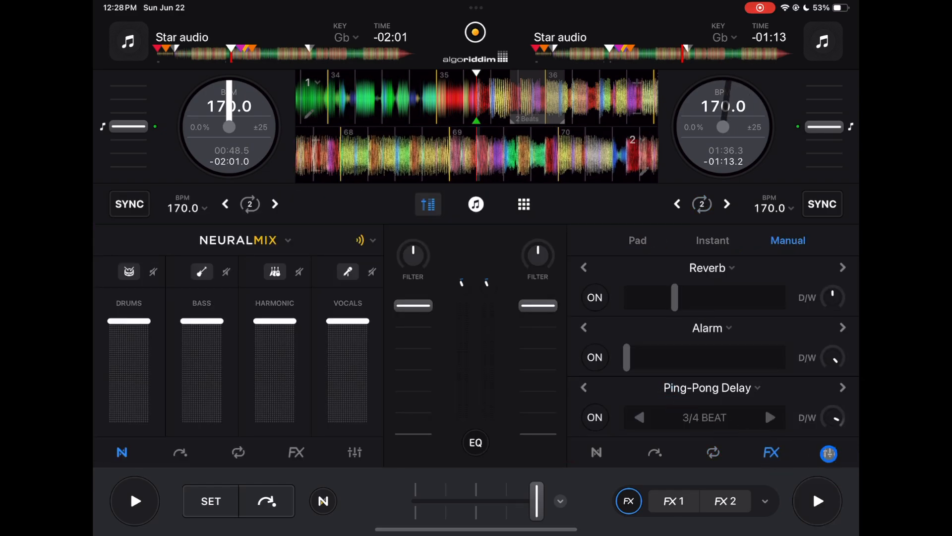
Show the right deck's EQ sliders and switch the mixer to Neural Mix Crossfaders
{"action": "left_click", "coordinate": [829, 452]}
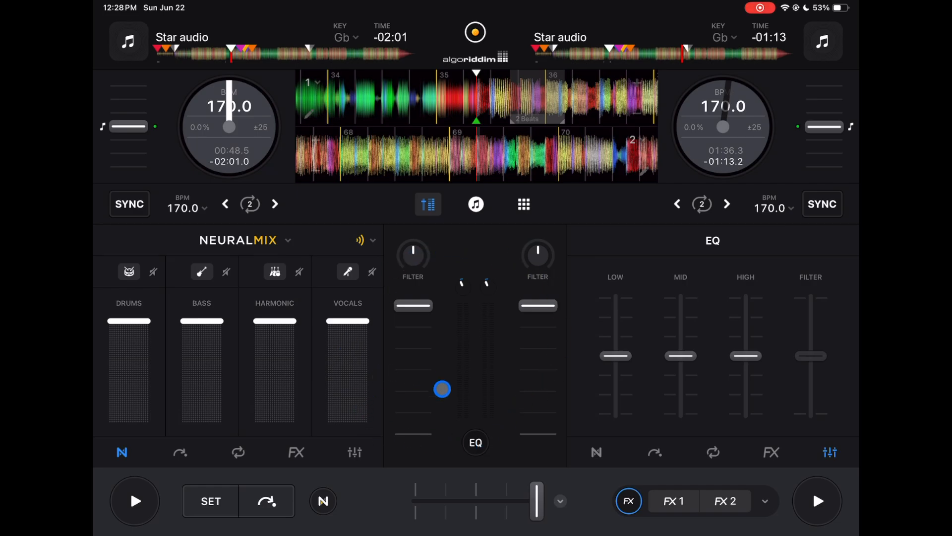
{"action": "left_click", "coordinate": [475, 443]}
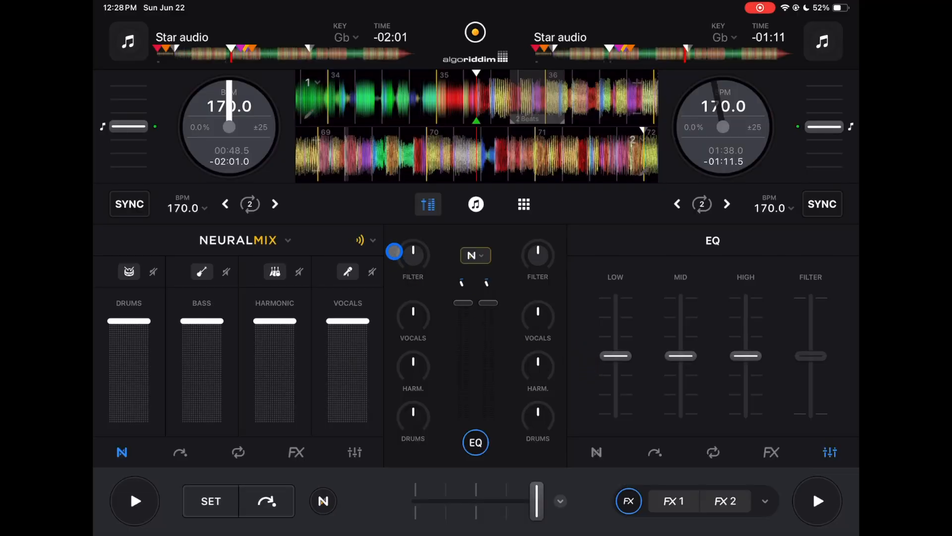
{"action": "left_click_drag", "start_coordinate": [394, 251], "coordinate": [490, 278]}
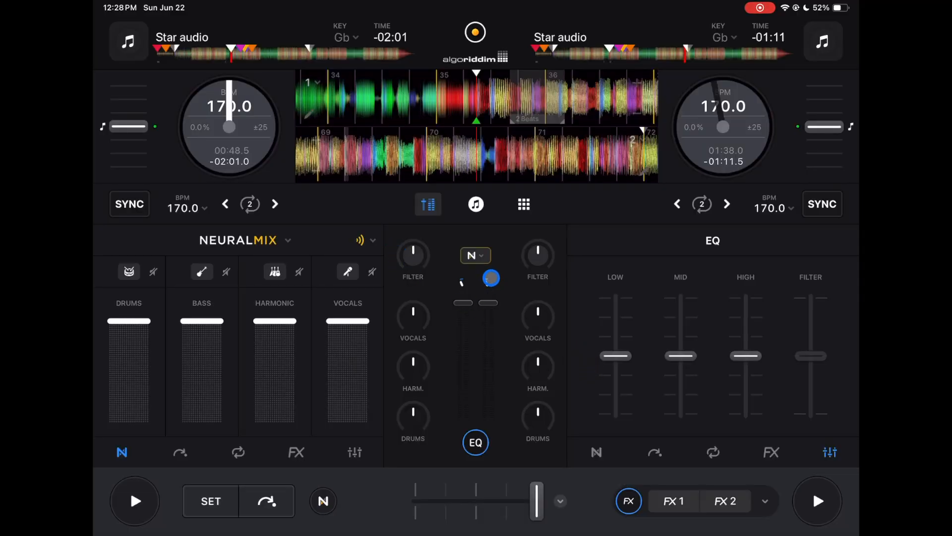
{"action": "left_click", "coordinate": [476, 255]}
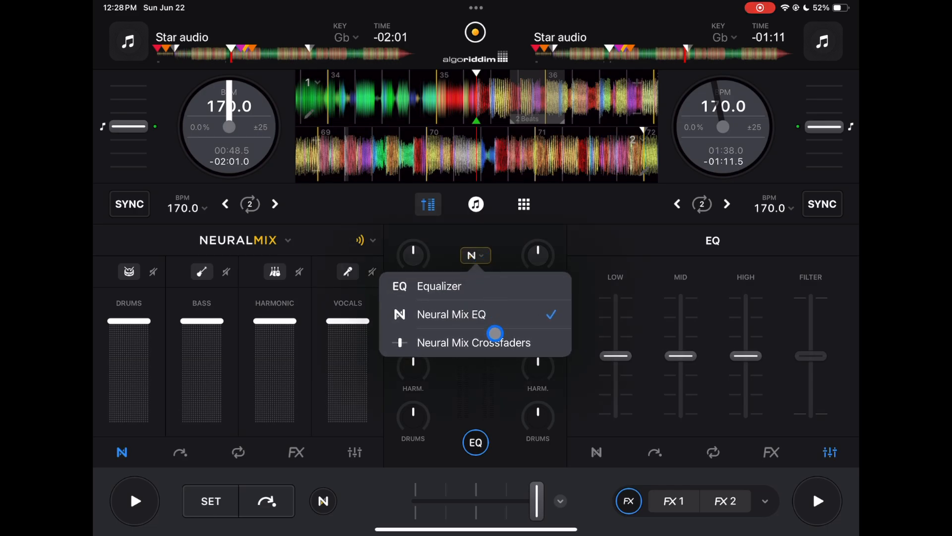
{"action": "left_click", "coordinate": [474, 342]}
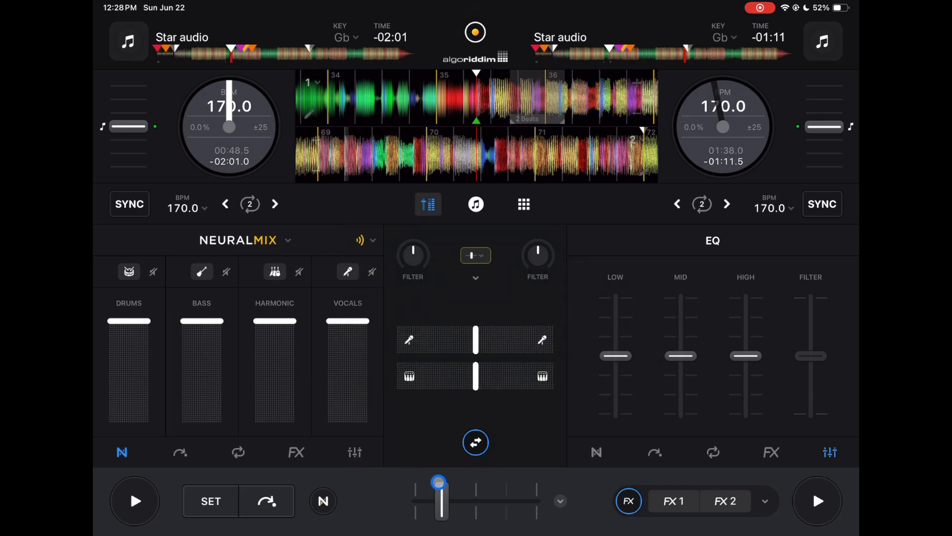
Recentre the crossfader, split the stem crossfaders into three tracks, then return the mixer to EQ
{"action": "left_click", "coordinate": [817, 500]}
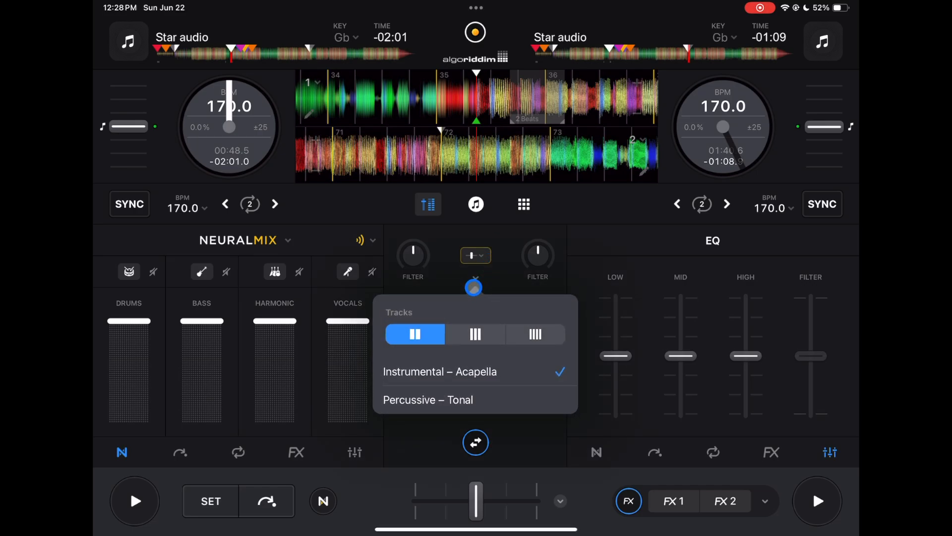
{"action": "left_click", "coordinate": [475, 334]}
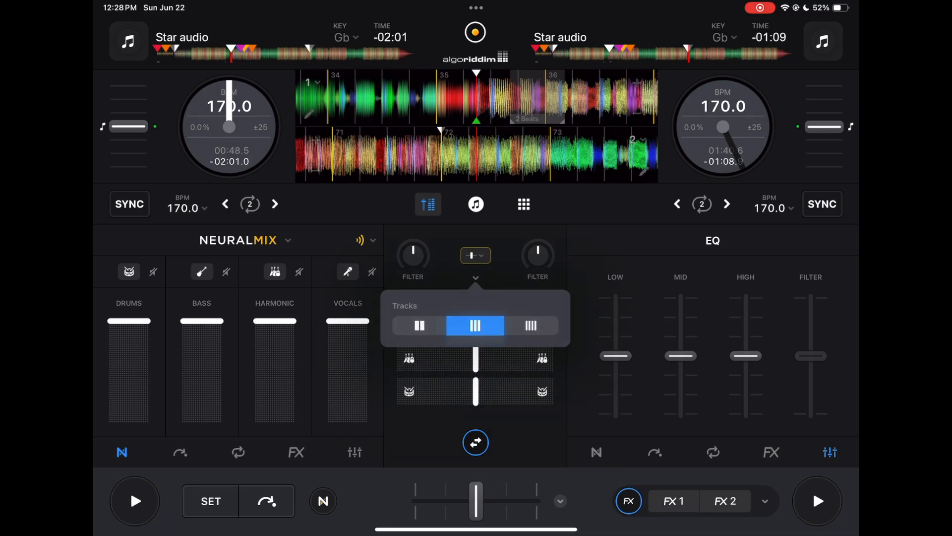
{"action": "left_click", "coordinate": [475, 443]}
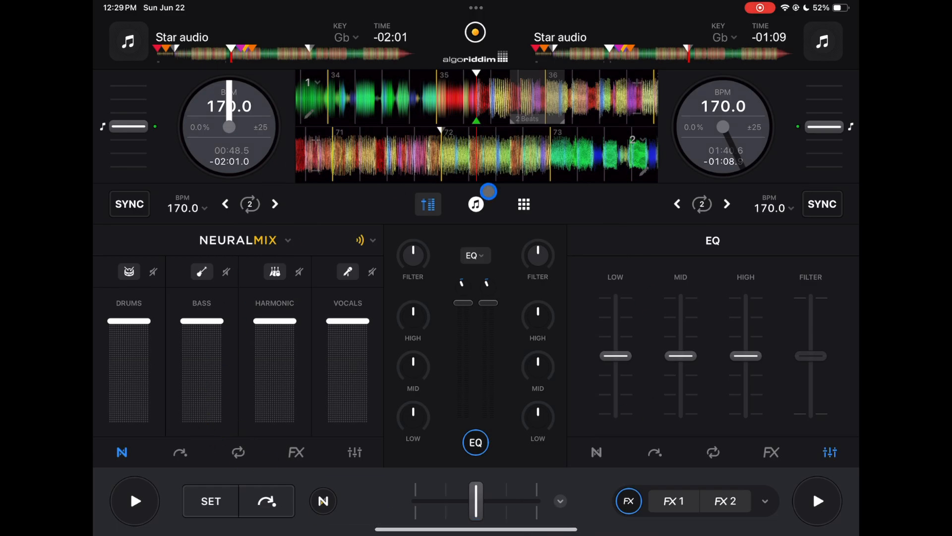
{"action": "left_click", "coordinate": [489, 191]}
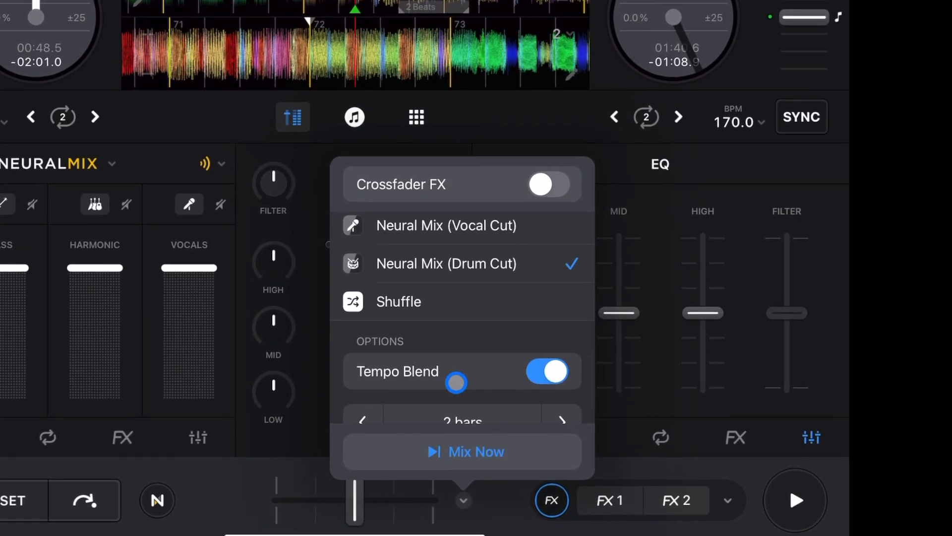
Look at the library's Automix queue, then bring up the looper pad grid with the Funk Hop kit
{"action": "scroll", "scroll_direction": "down", "scroll_amount": 3}
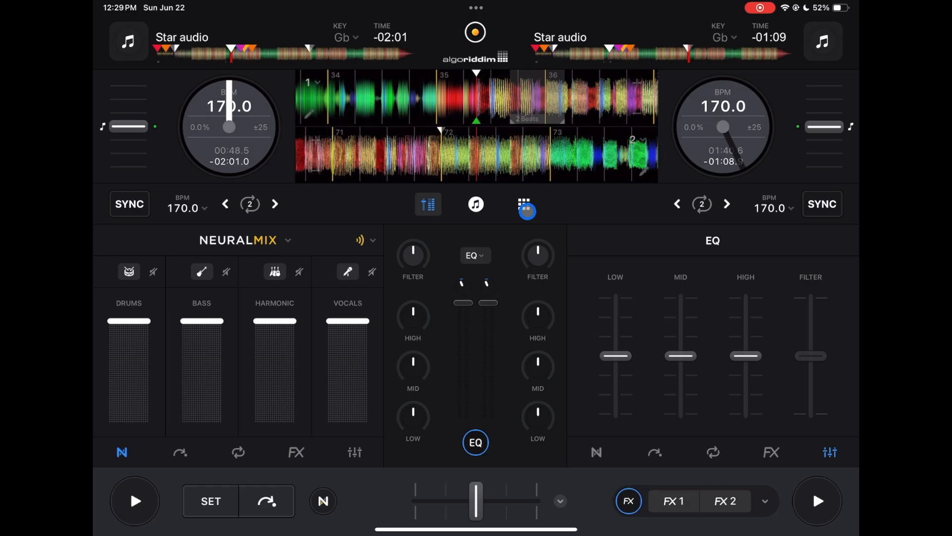
{"action": "left_click", "coordinate": [475, 204]}
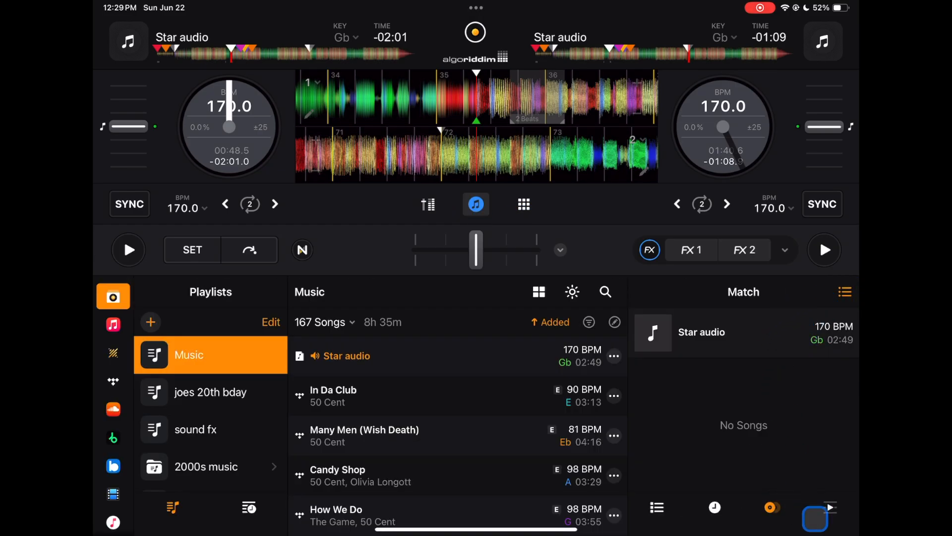
{"action": "left_click", "coordinate": [816, 507]}
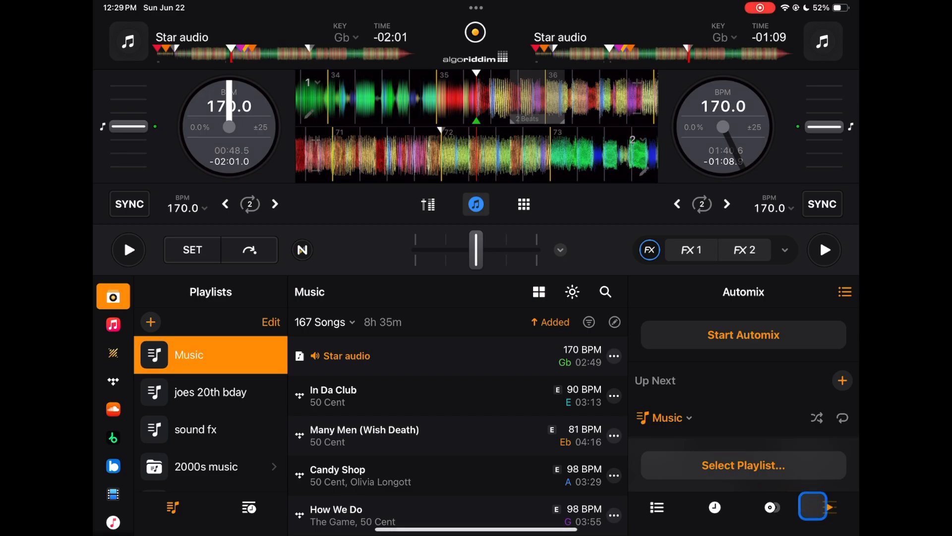
{"action": "left_click", "coordinate": [522, 204]}
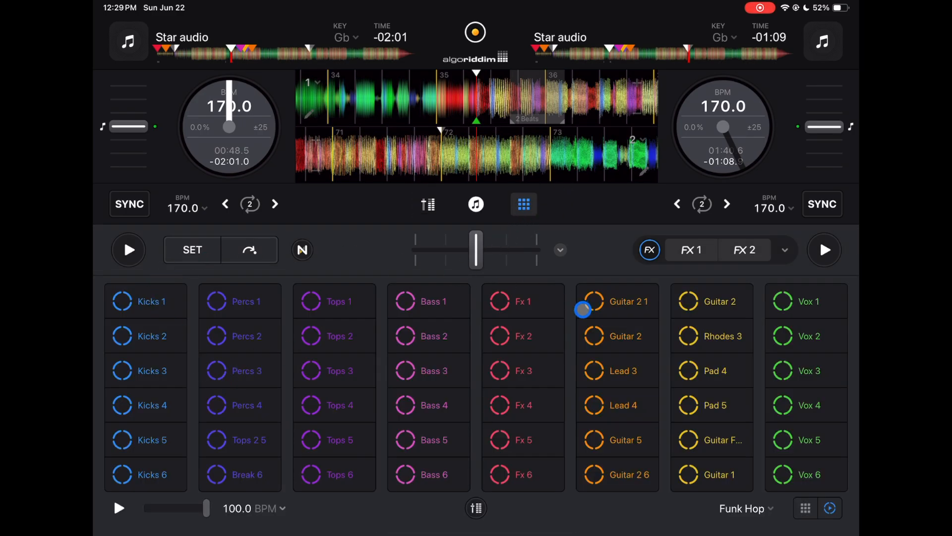
Browse the looper packs and load the DJ Vocal Drops sampler pack with Go DJ and Drop Bass
{"action": "left_click", "coordinate": [742, 507]}
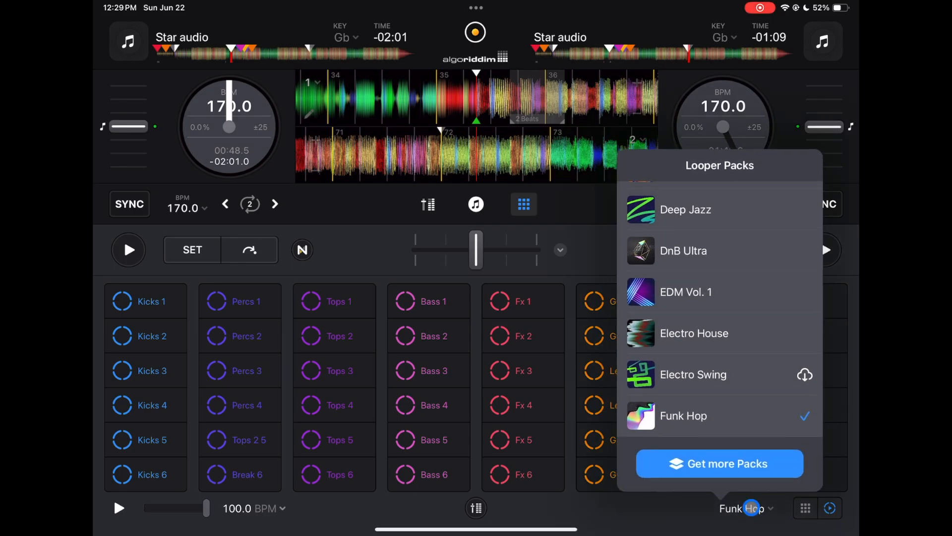
{"action": "scroll", "scroll_direction": "down", "scroll_amount": 3}
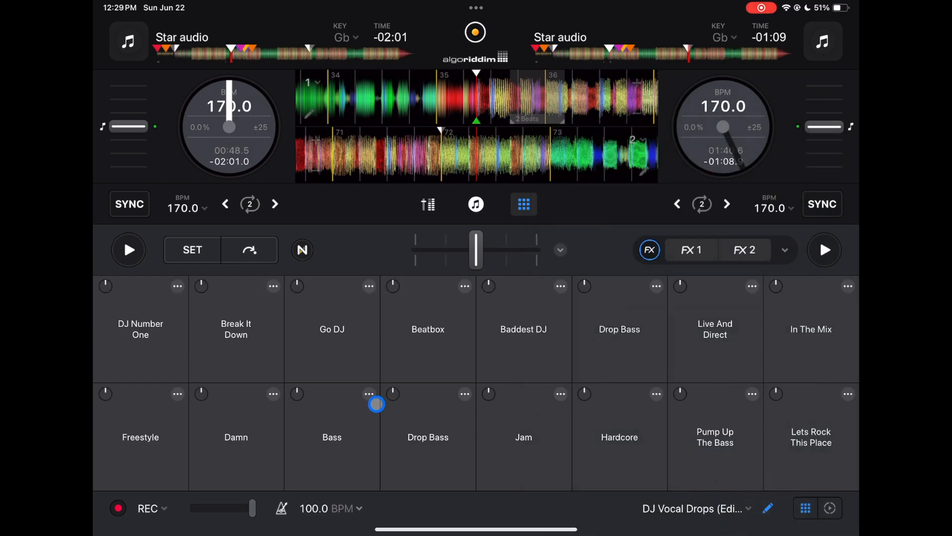
Play the Bass and Damn vocal drops and raise the sampler tempo from 100 to 110 BPM
{"action": "left_click", "coordinate": [236, 418]}
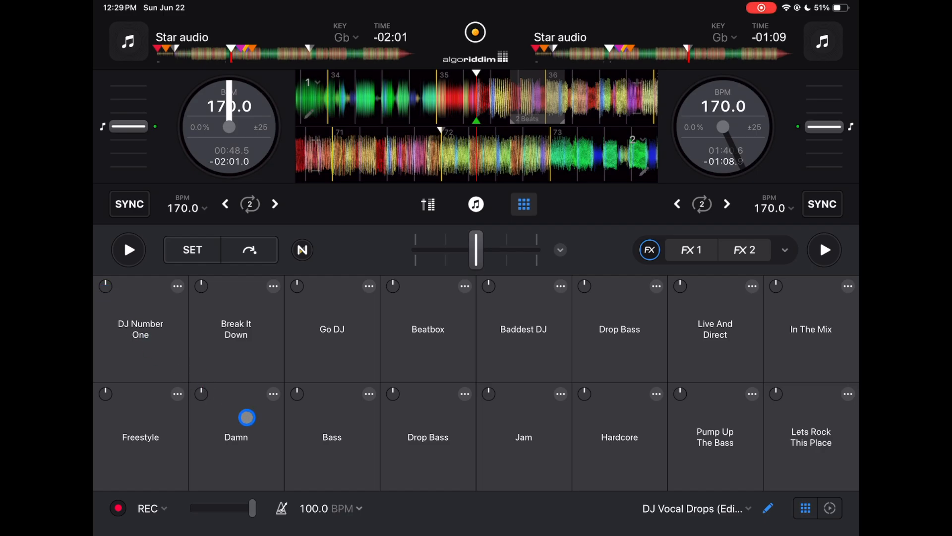
{"action": "left_click", "coordinate": [524, 456]}
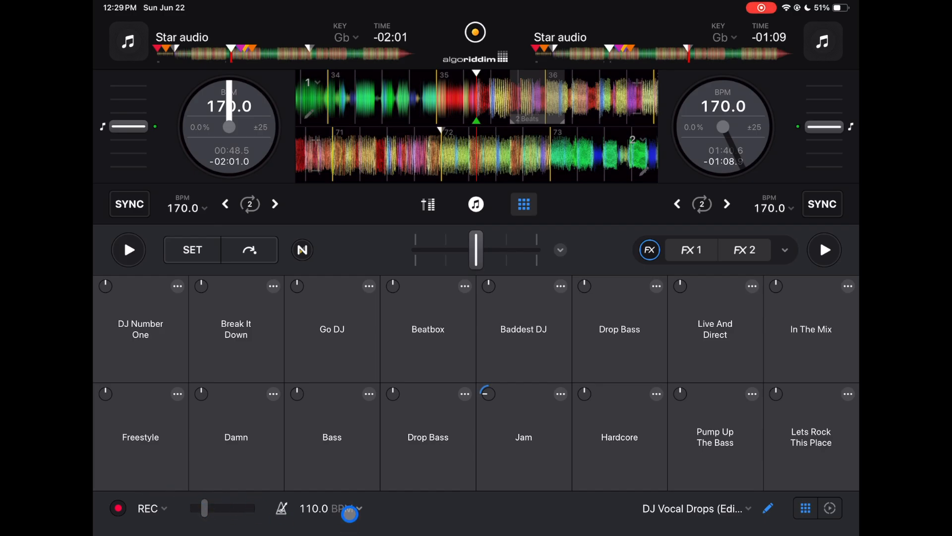
{"action": "left_click", "coordinate": [332, 508]}
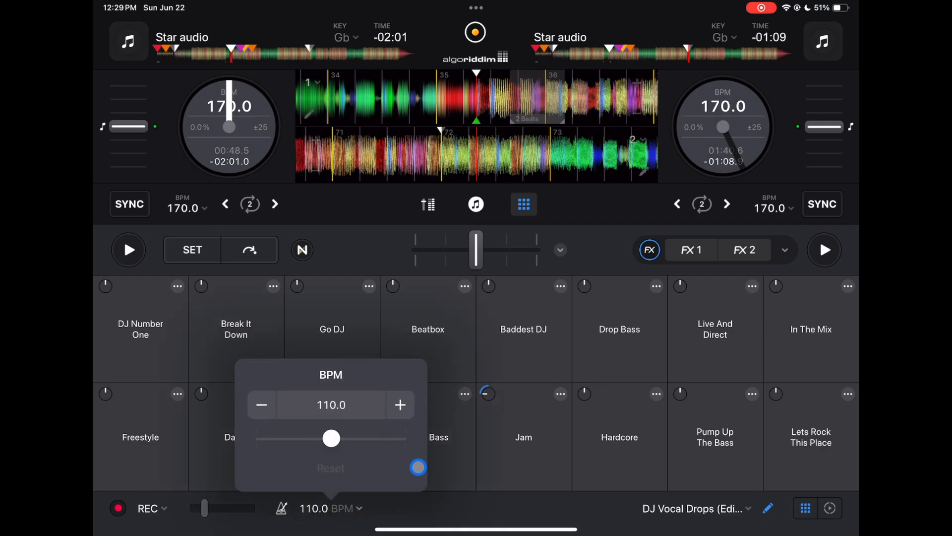